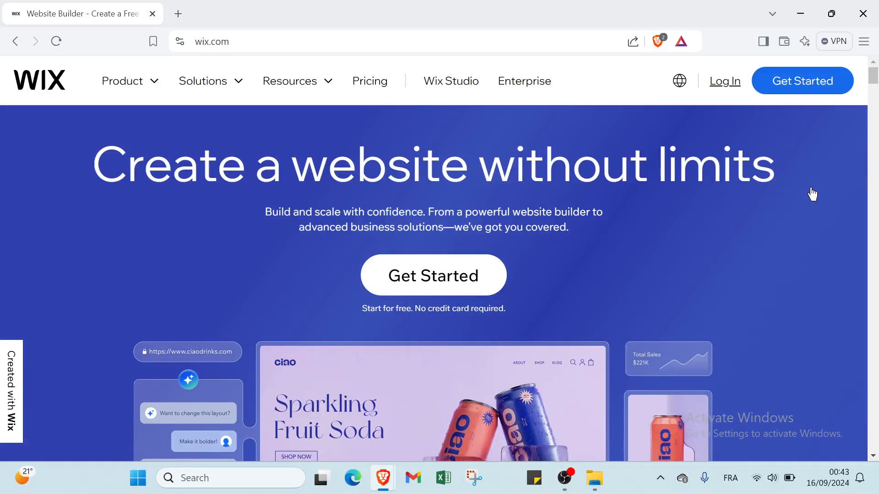
mouse_move(797, 276)
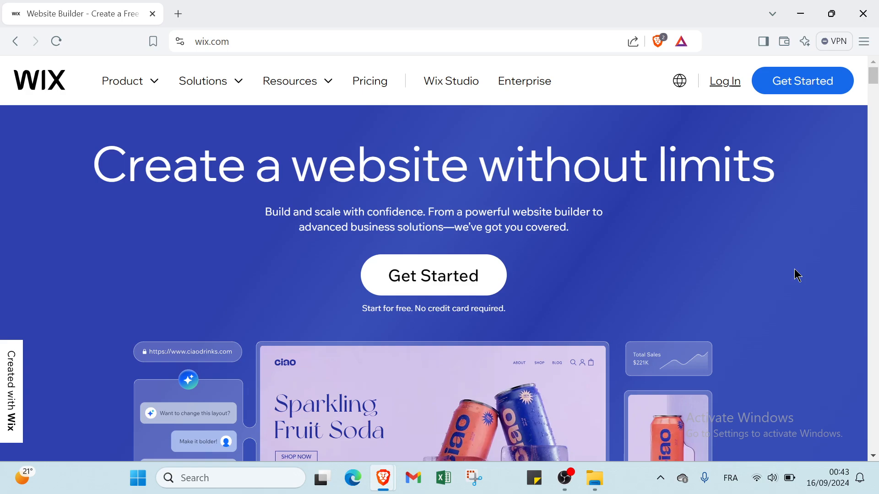
mouse_move(804, 273)
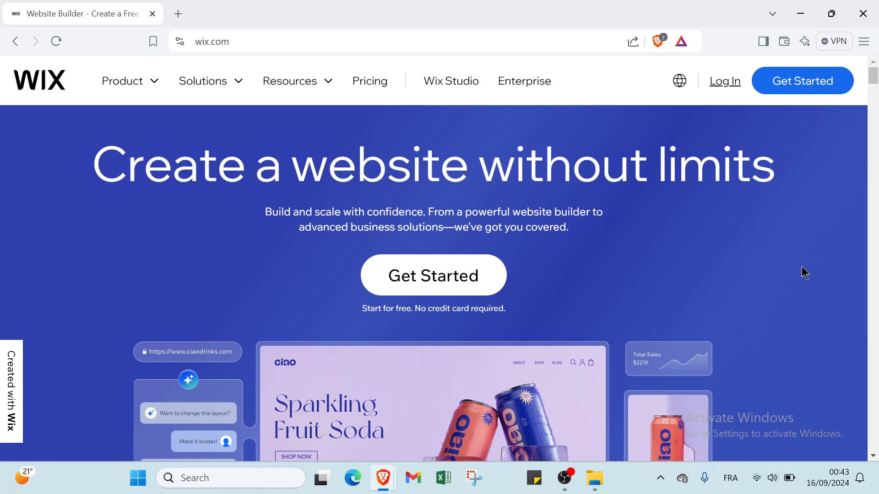
mouse_move(734, 262)
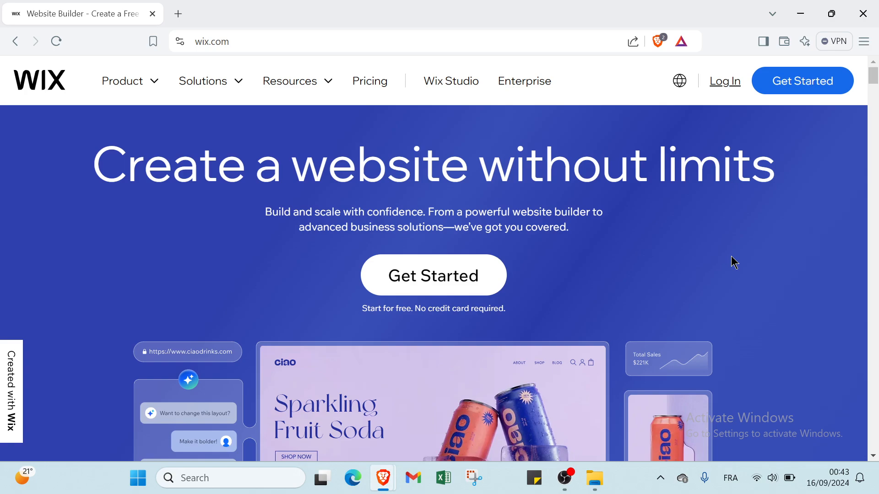
Step: Browse the Wix landing page and start creating a free account via Get Started
scroll("down", 3)
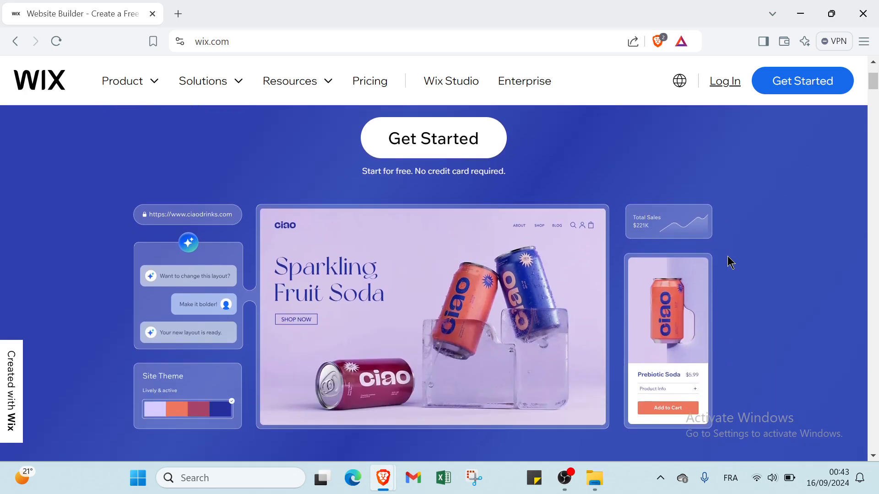
scroll("down", 3)
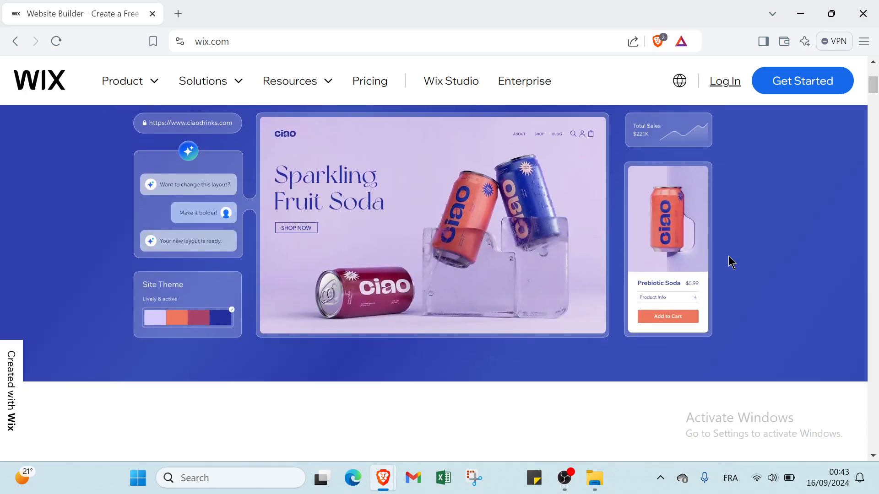
scroll("up", 3)
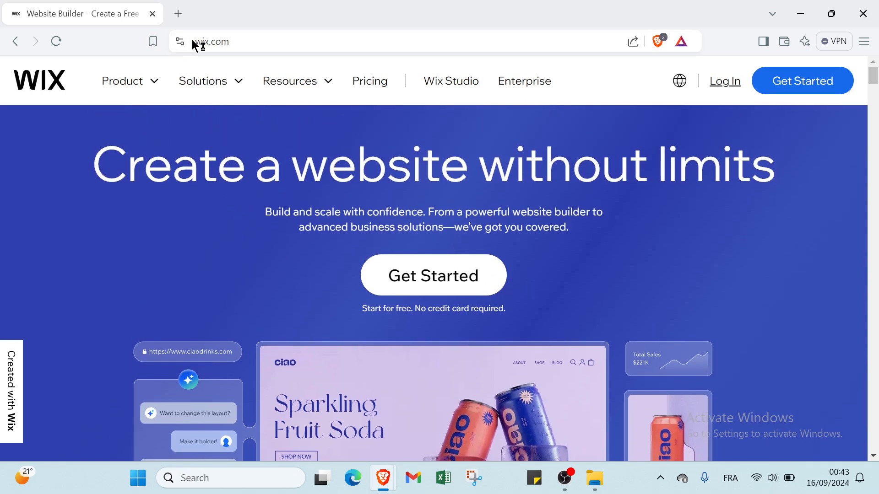
scroll("down", 3)
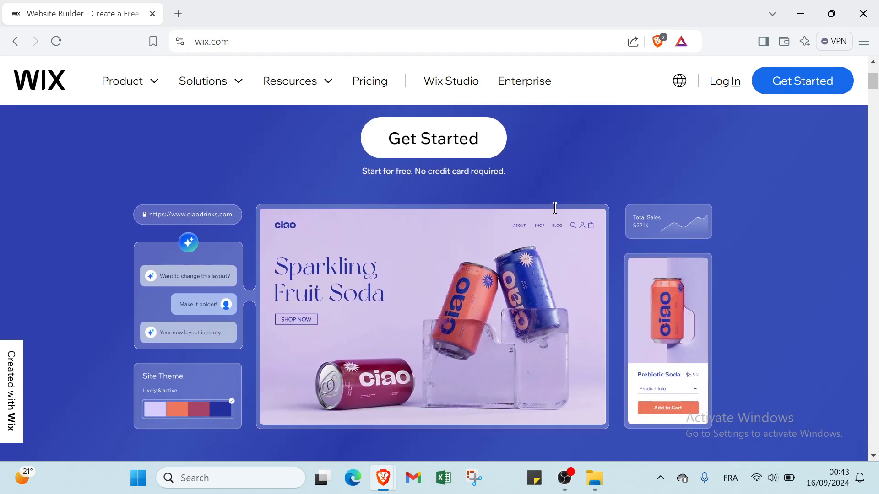
scroll("down", 3)
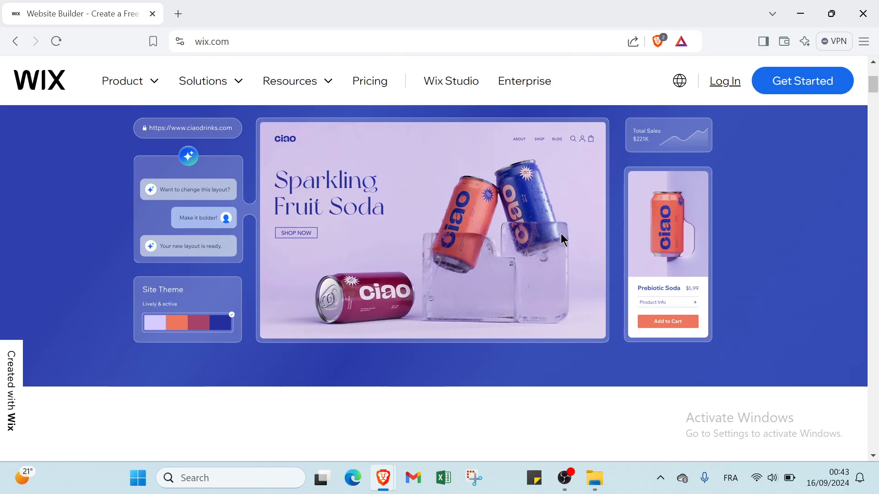
scroll("up", 3)
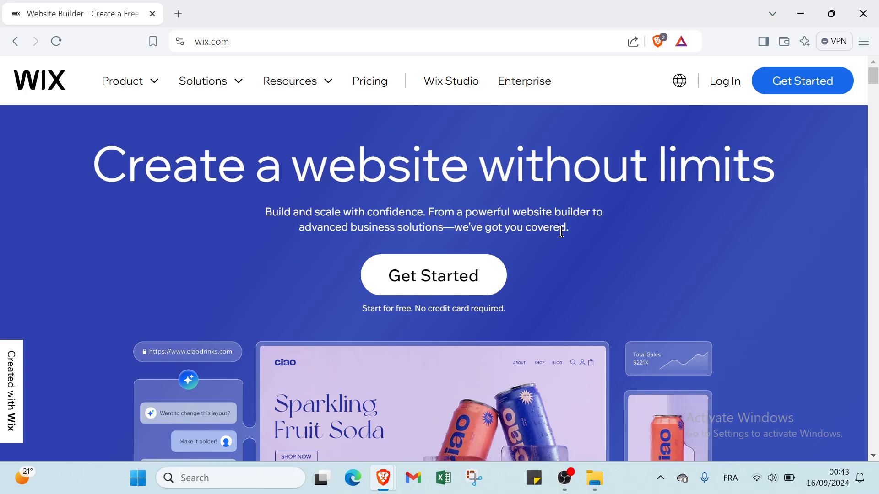
scroll("down", 3)
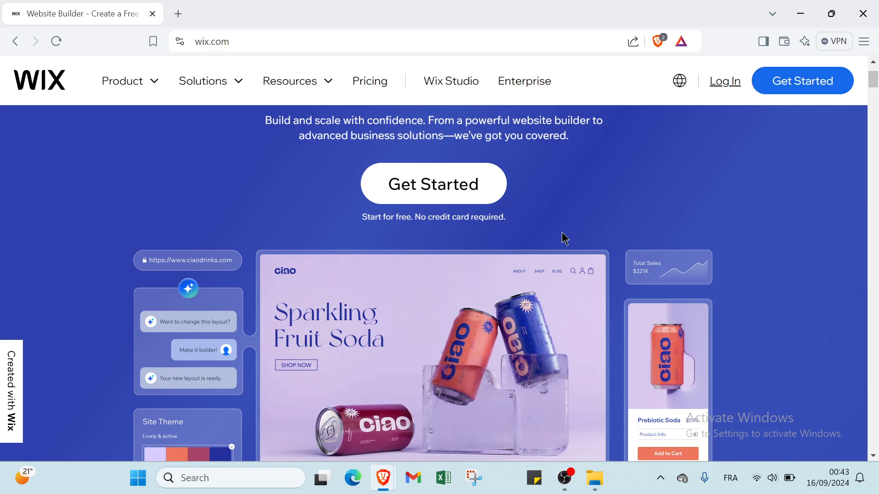
scroll("down", 3)
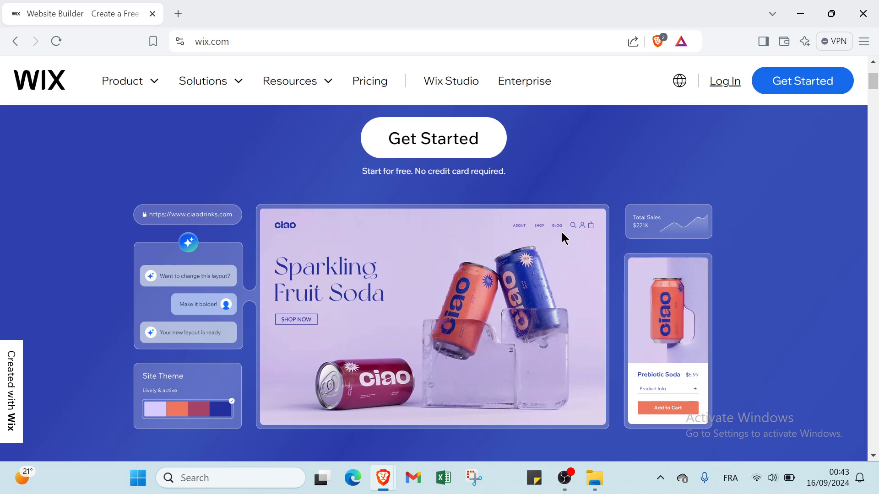
scroll("down", 3)
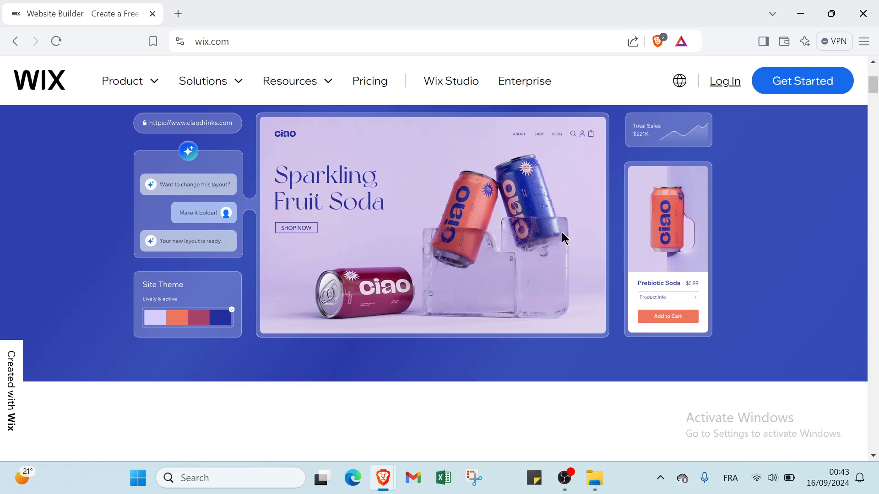
scroll("down", 3)
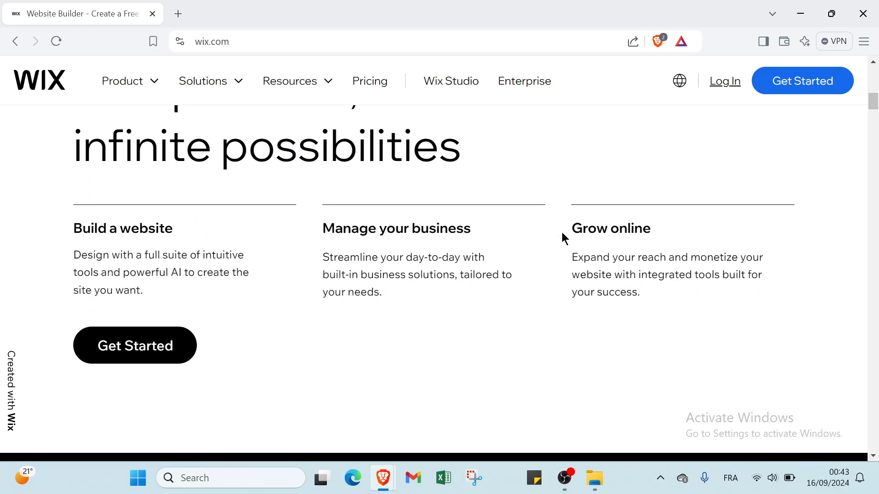
scroll("down", 3)
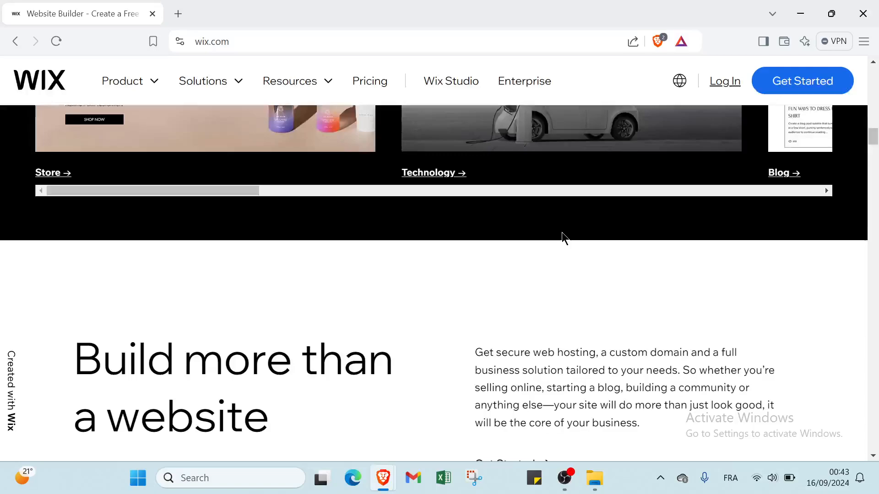
scroll("down", 3)
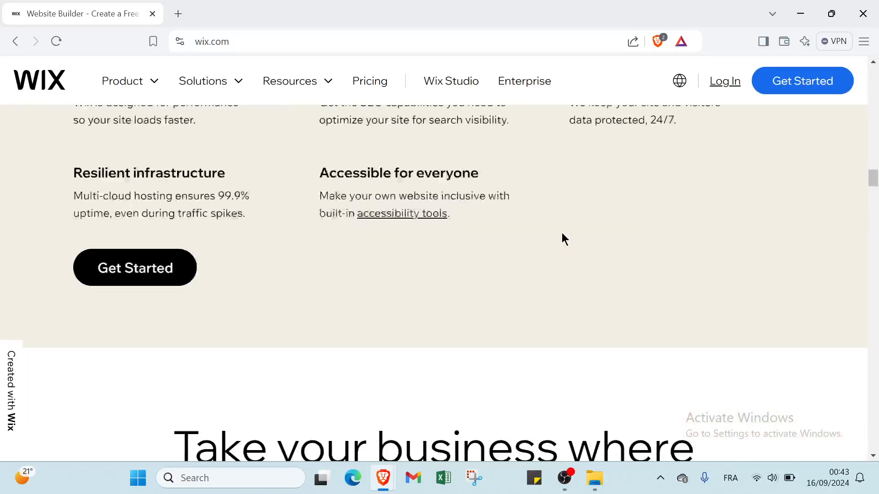
scroll("down", 3)
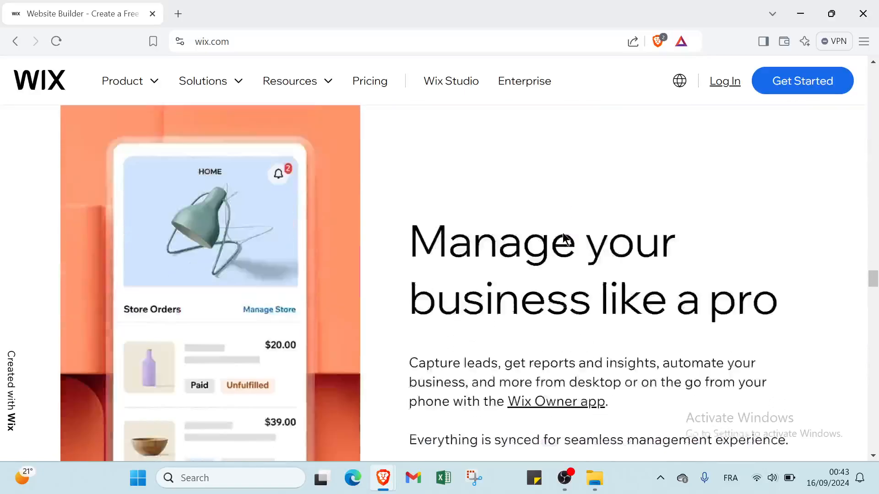
scroll("down", 3)
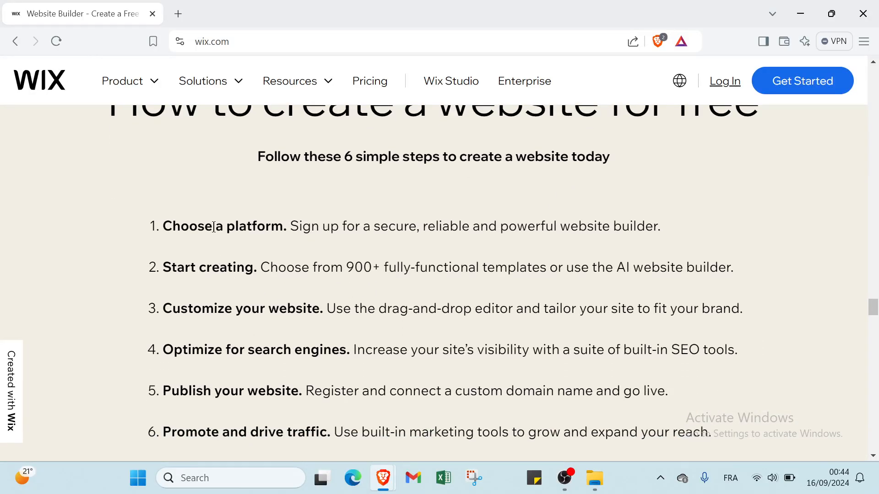
scroll("up", 3)
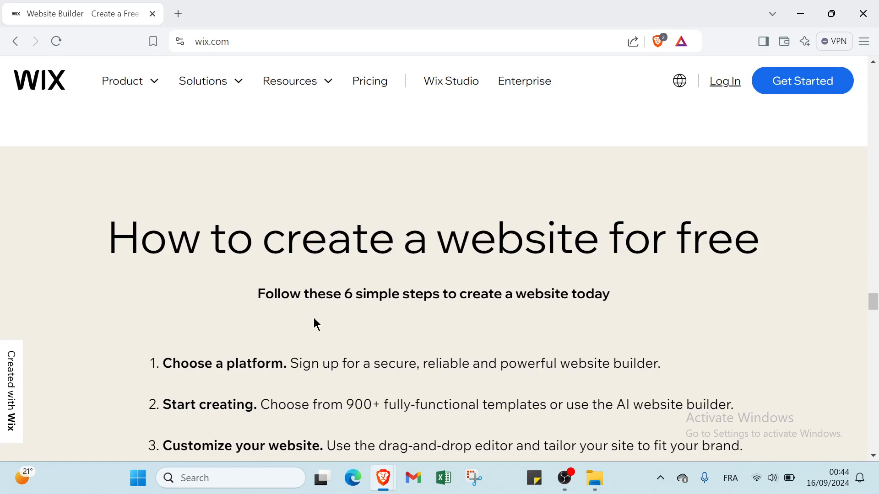
mouse_move(561, 290)
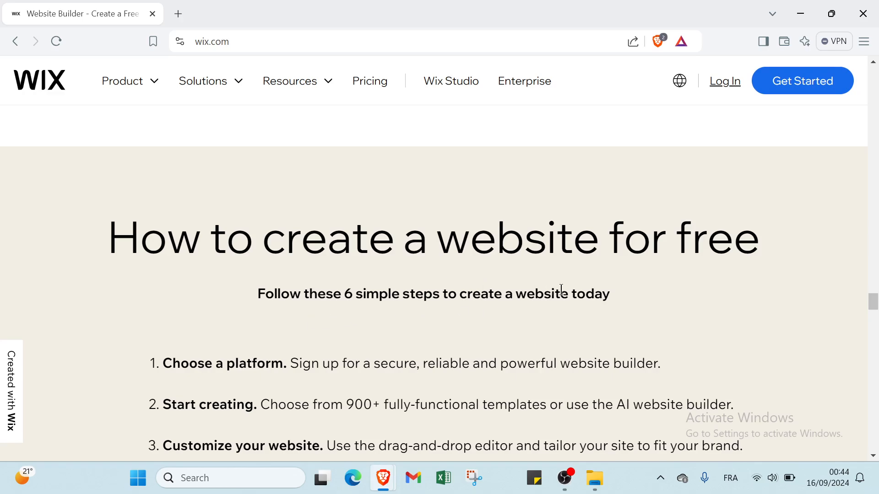
scroll("down", 3)
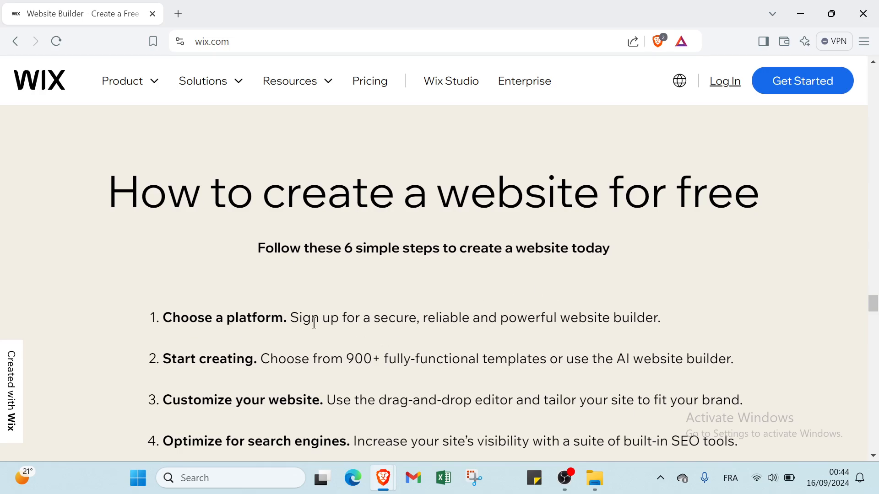
mouse_move(521, 334)
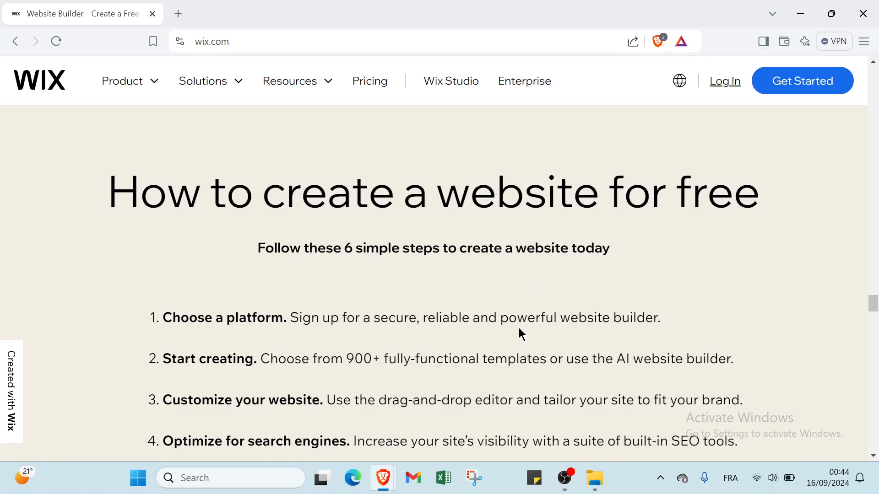
scroll("down", 3)
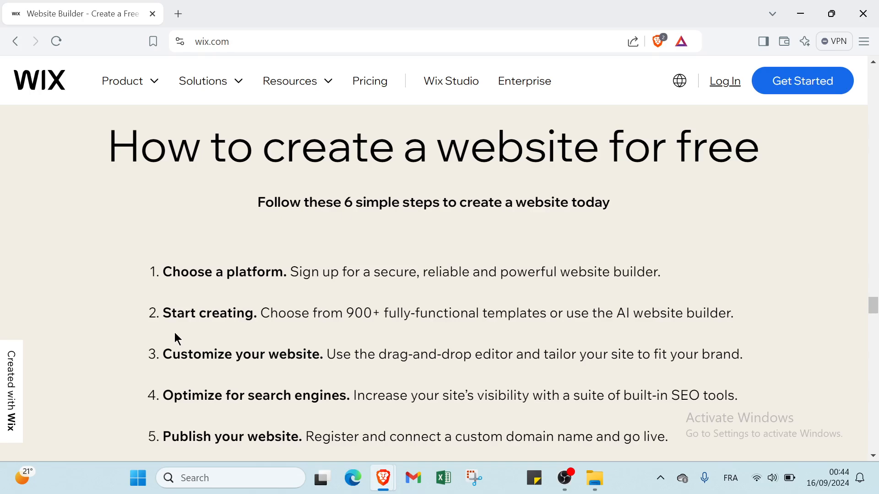
scroll("down", 3)
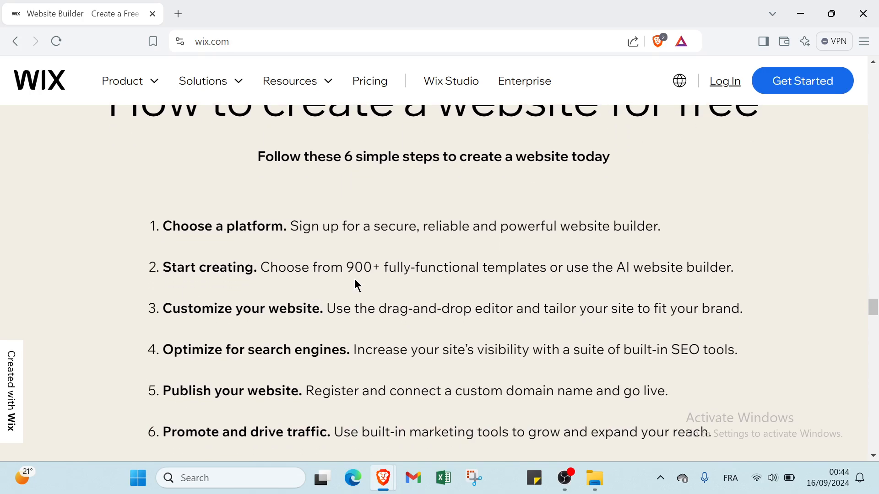
mouse_move(378, 273)
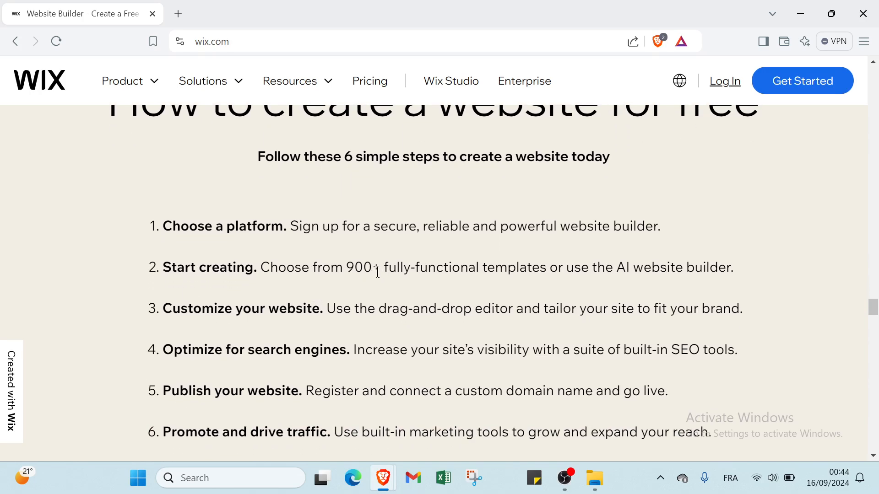
mouse_move(547, 274)
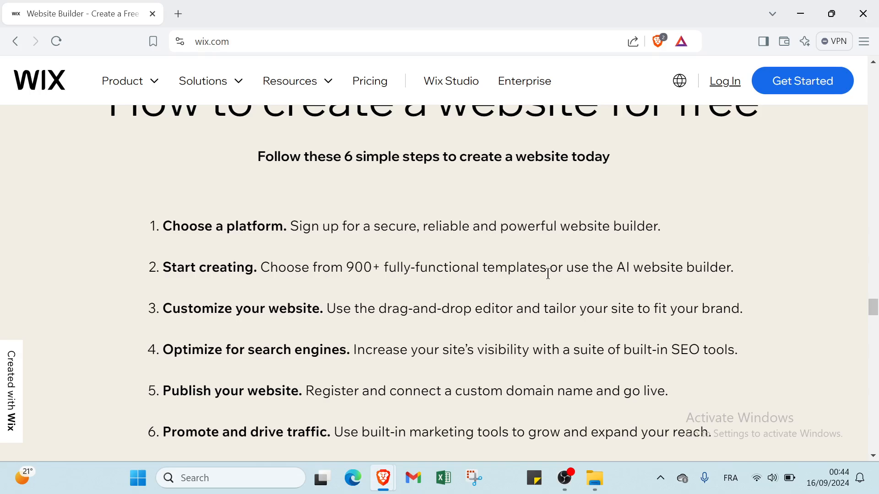
scroll("down", 3)
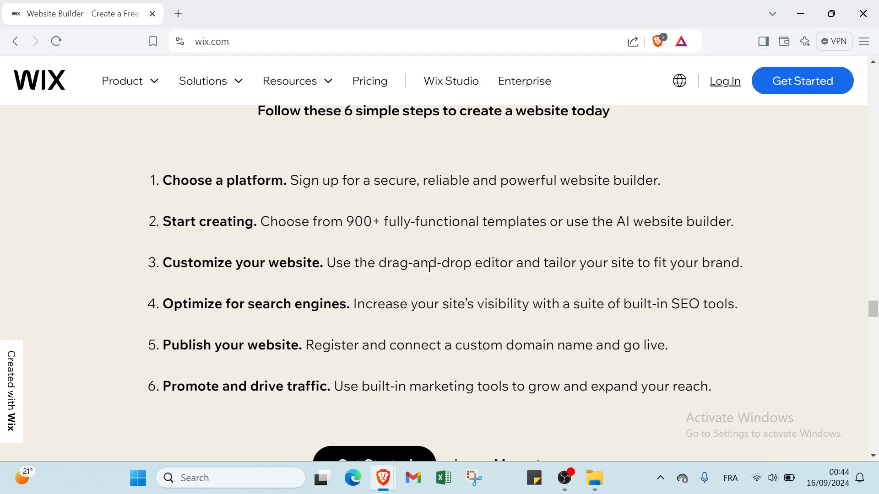
mouse_move(652, 281)
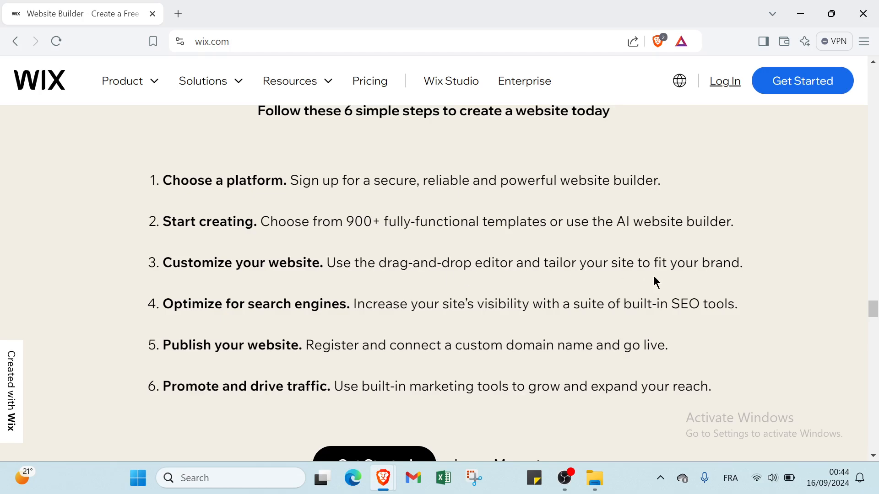
scroll("down", 3)
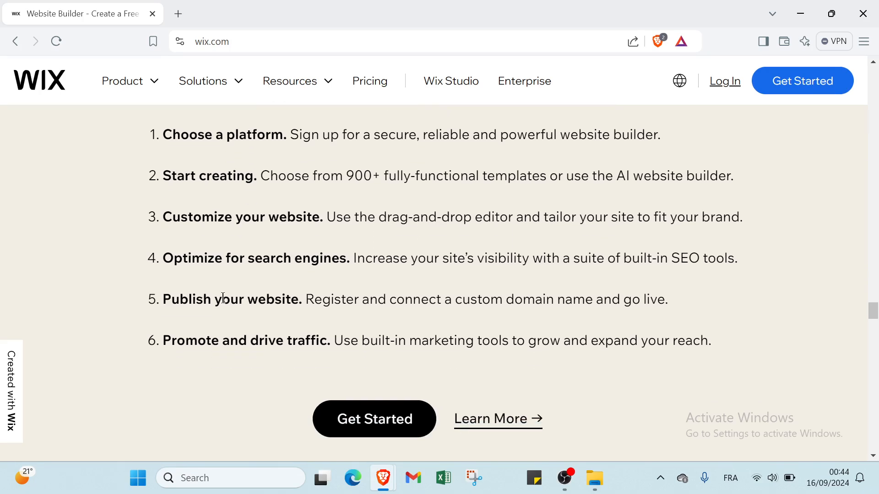
mouse_move(280, 266)
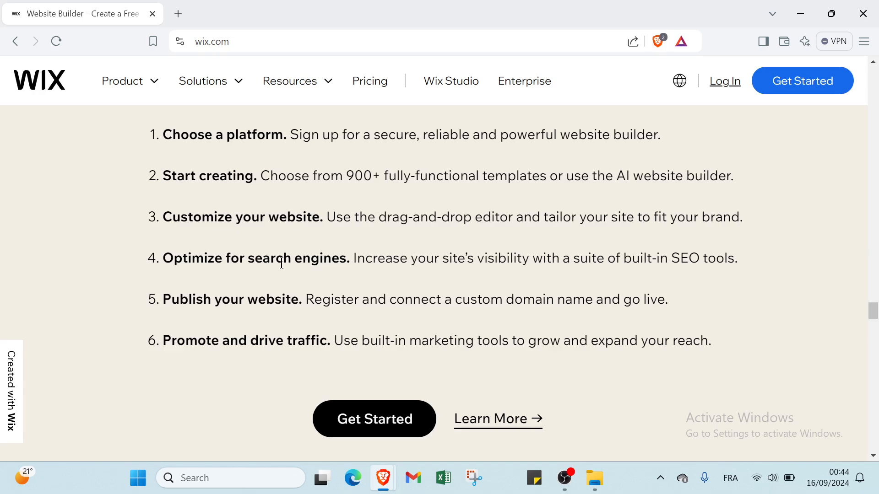
mouse_move(427, 261)
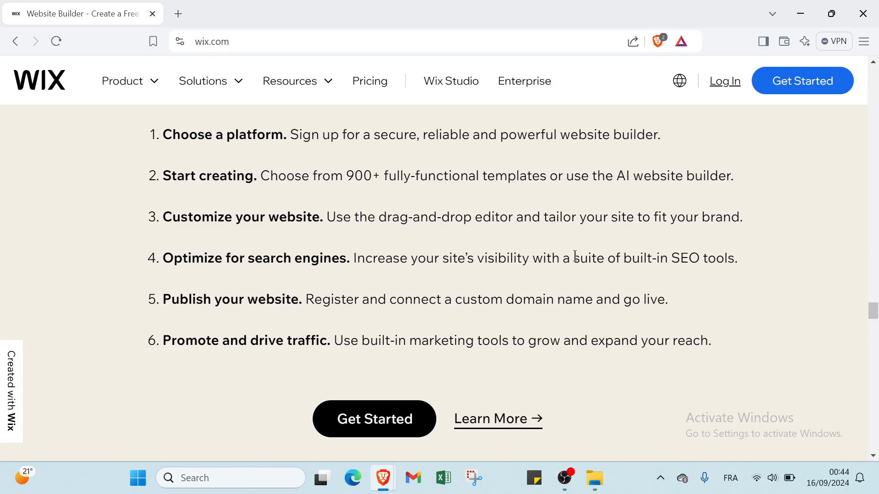
mouse_move(678, 276)
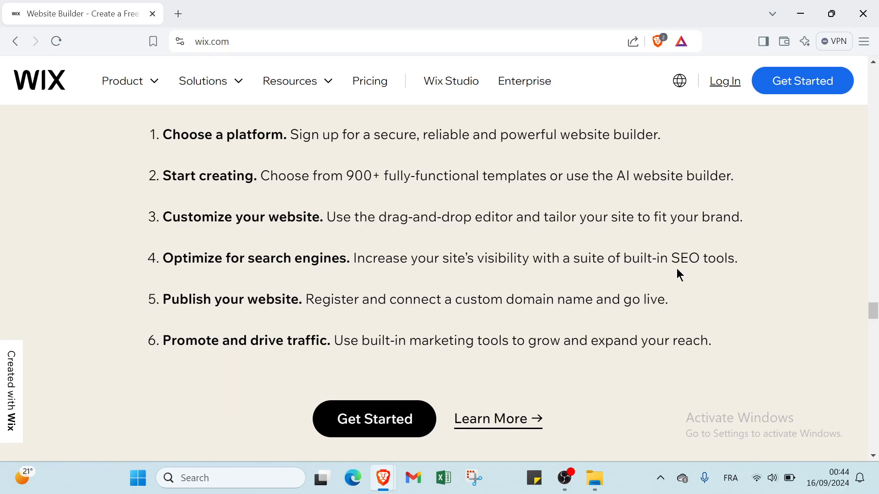
mouse_move(146, 294)
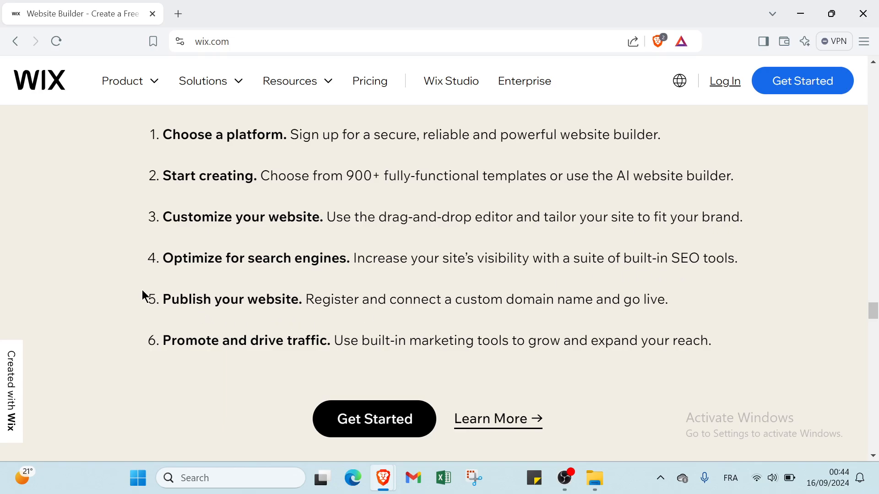
mouse_move(340, 316)
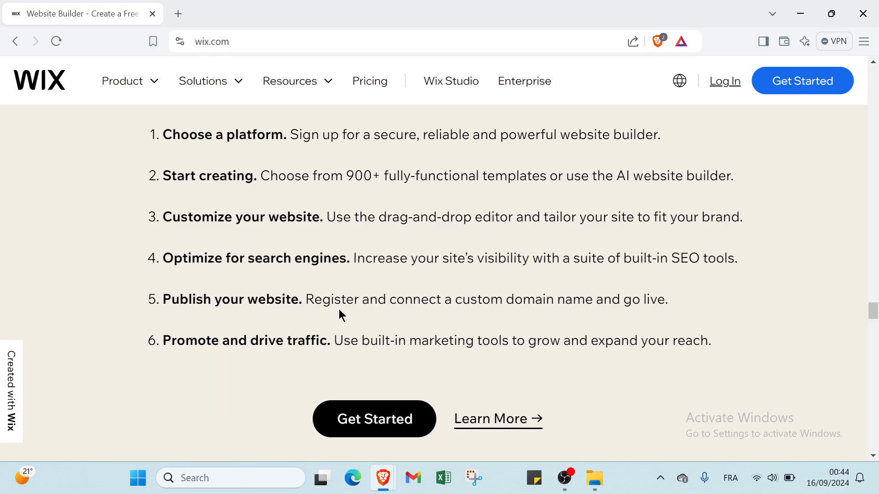
mouse_move(516, 307)
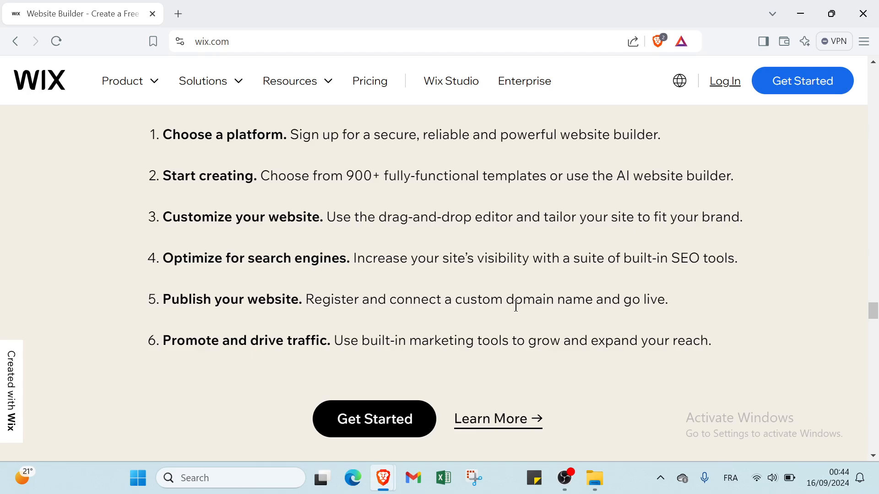
scroll("down", 3)
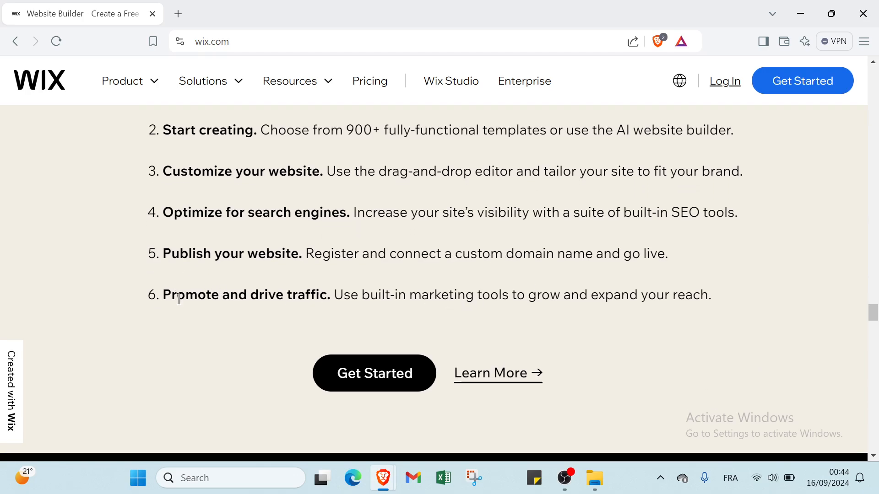
mouse_move(349, 287)
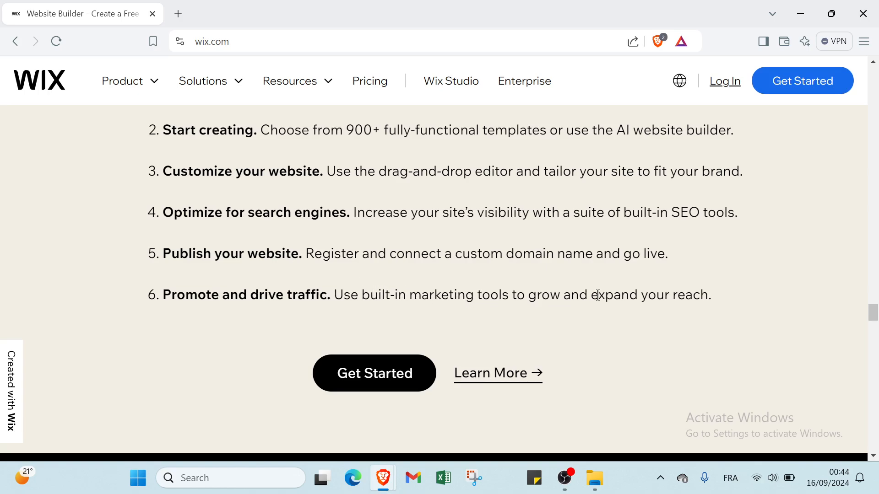
scroll("down", 3)
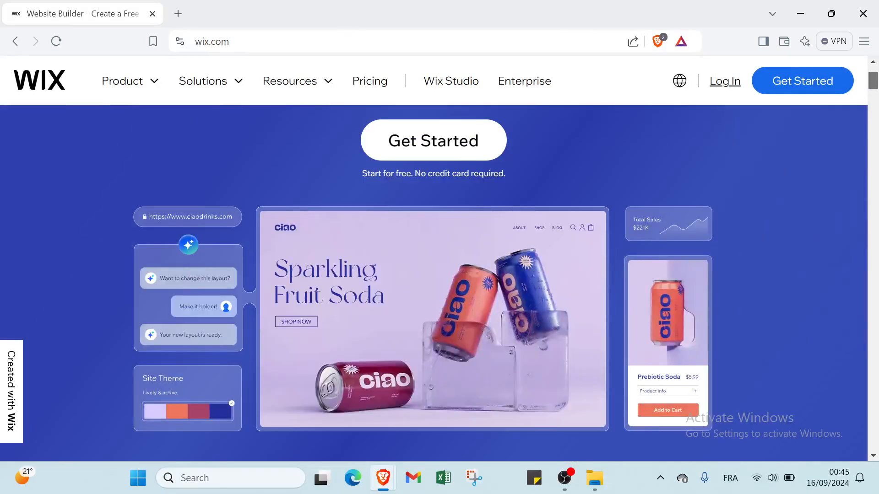
left_click(802, 80)
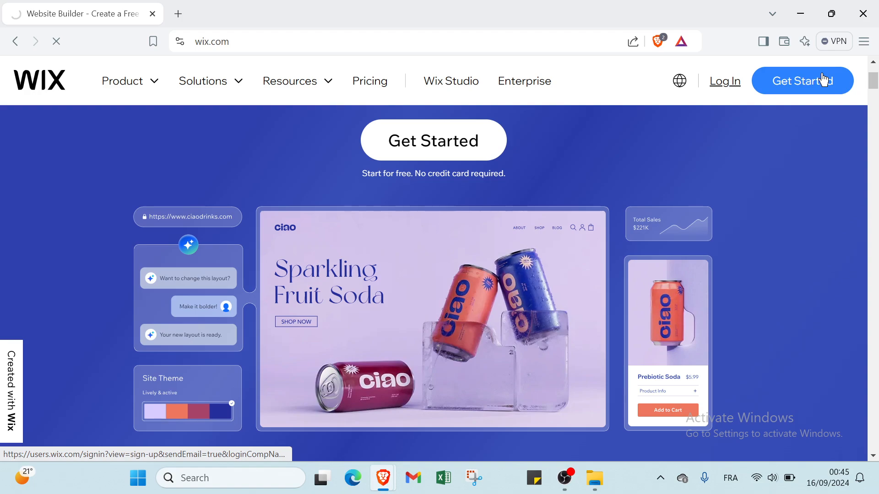
left_click(803, 81)
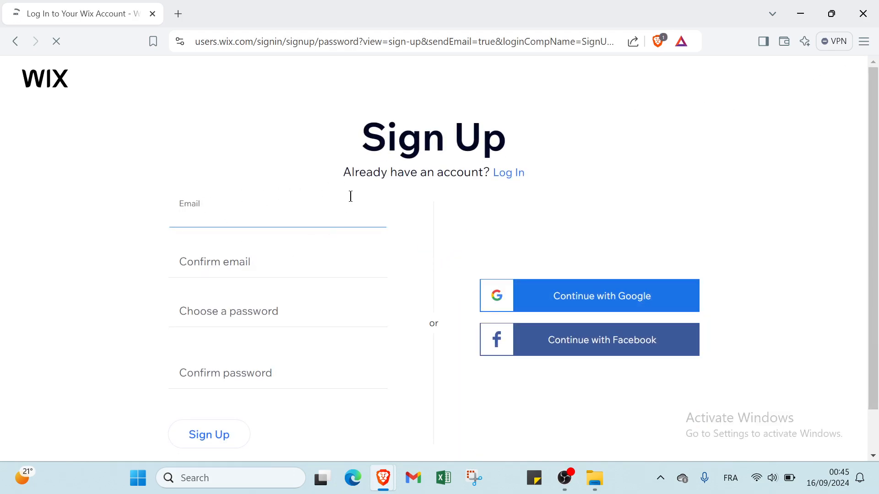
Step: Enter the account email and re-enter it in Confirm email so both match
left_click(276, 218)
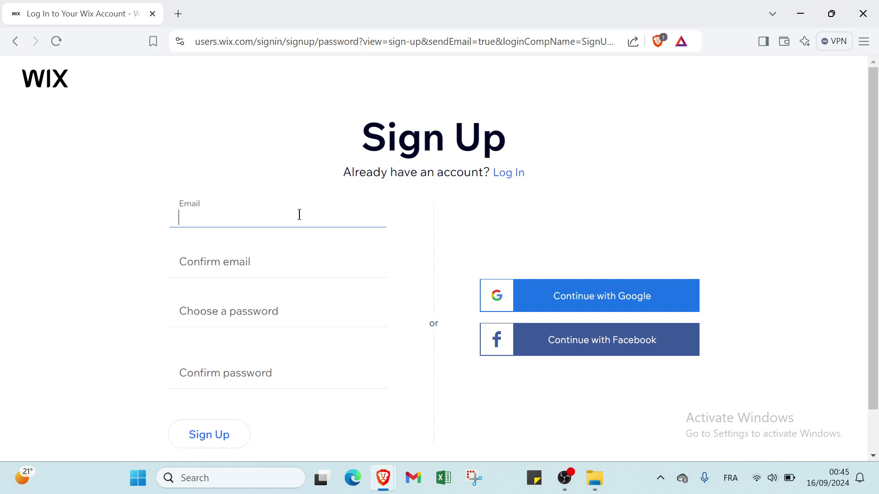
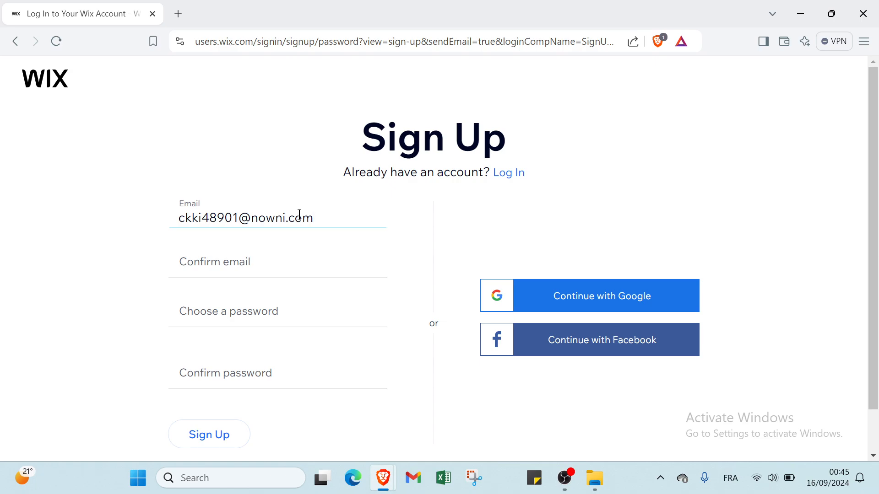
mouse_move(4, 194)
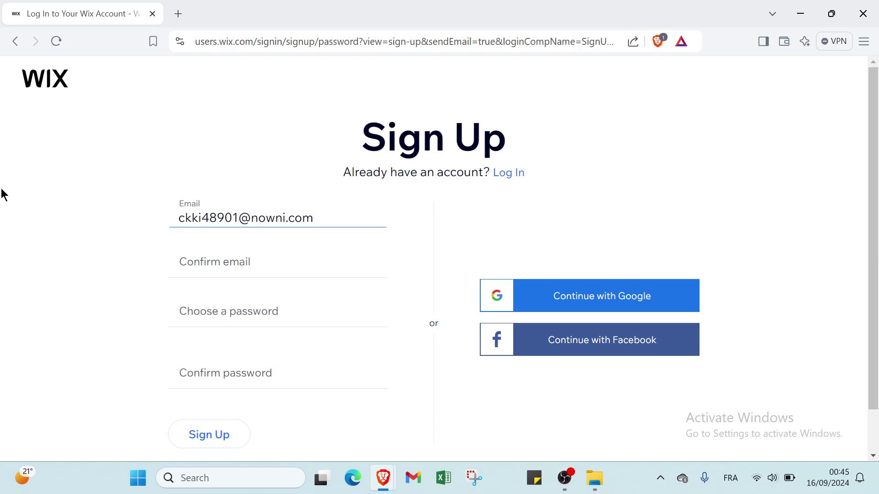
left_click(276, 269)
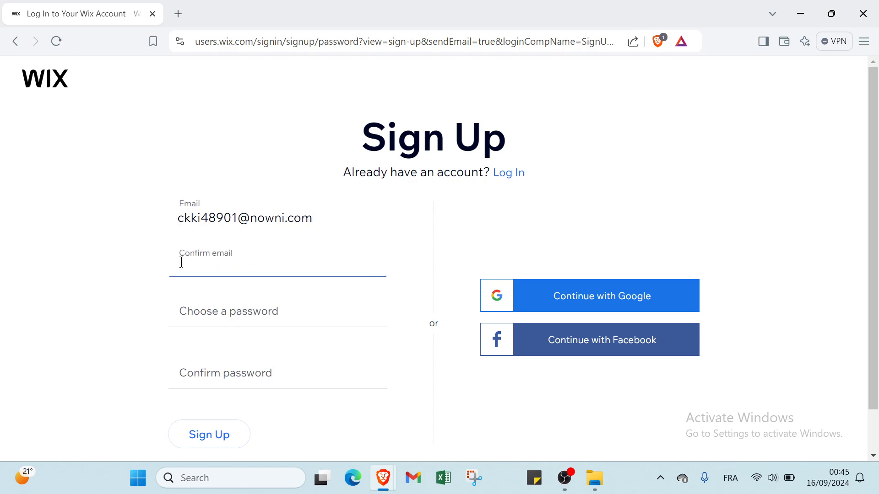
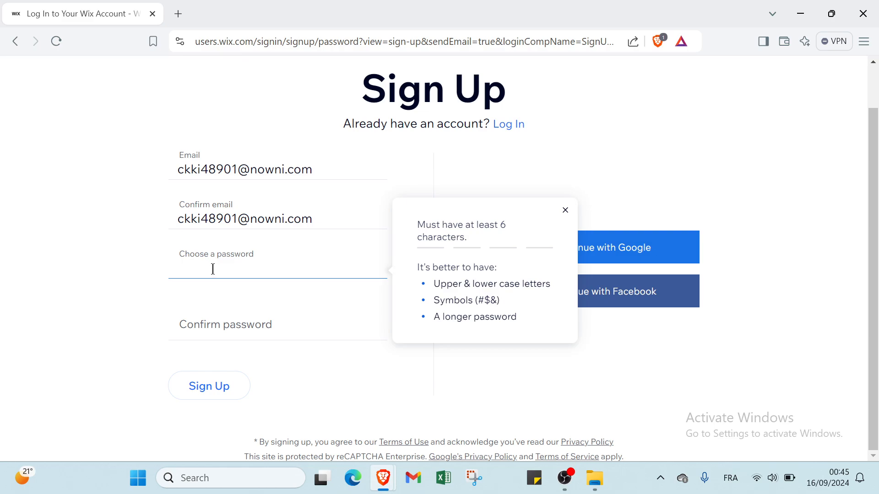
Step: Set a Good-rated password, confirm it, and submit the Sign Up form
type("•••")
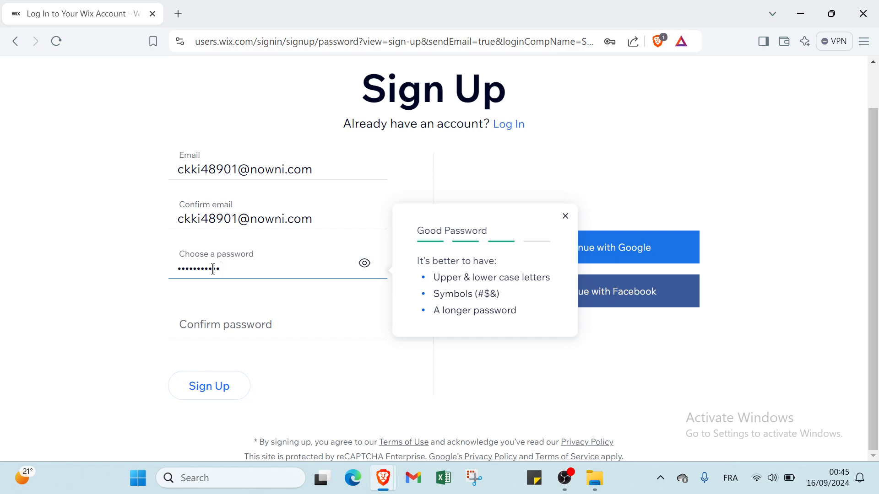
left_click(226, 325)
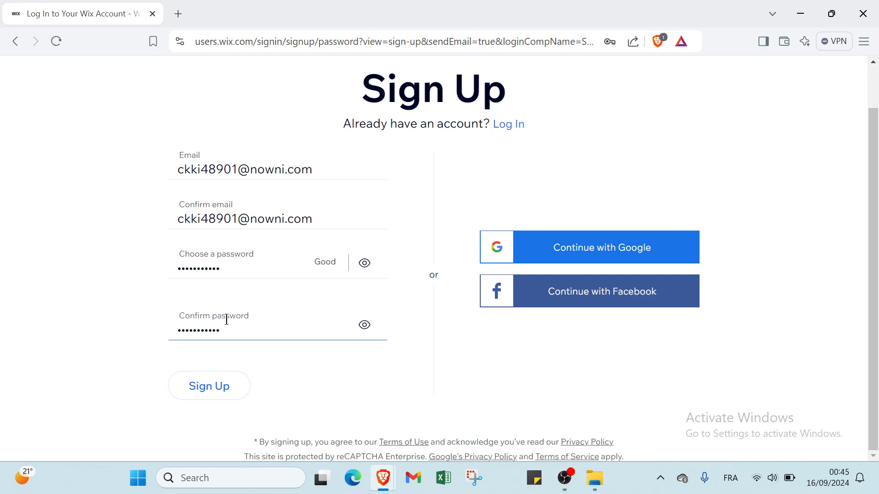
left_click(208, 386)
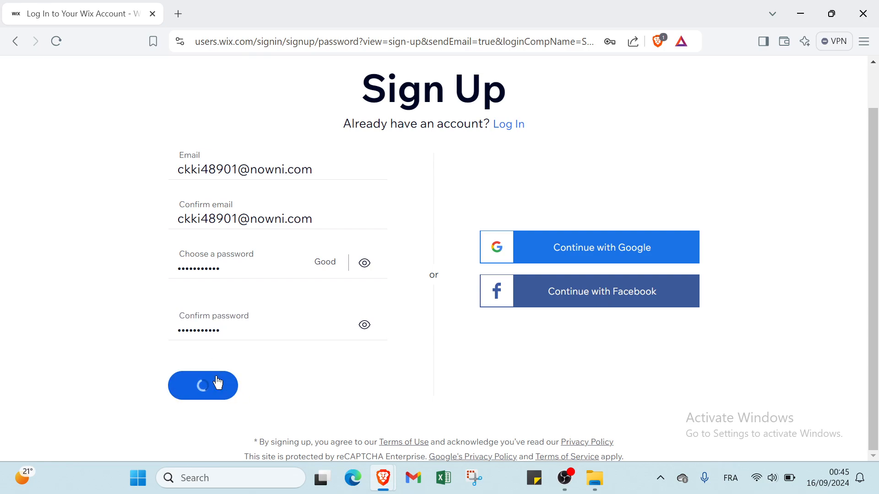
left_click(203, 386)
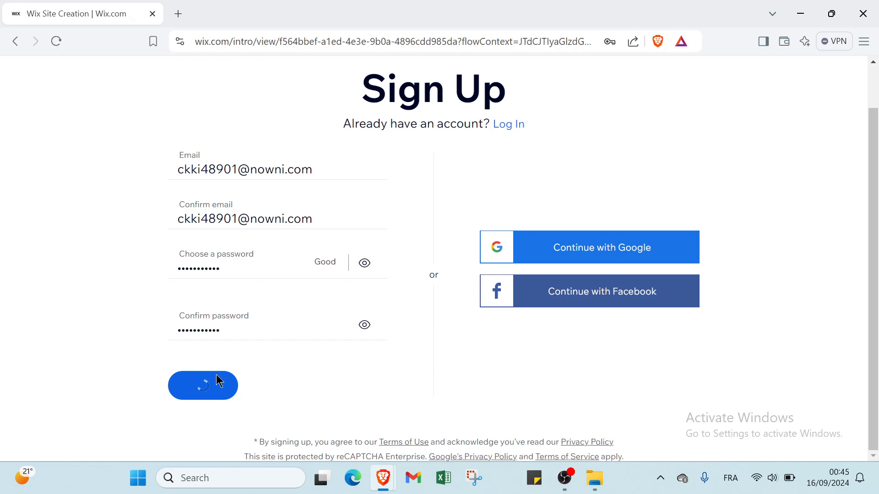
Step: Mark the site as for myself, my business or a friend, start the AI chat, then end it and continue
left_click(202, 386)
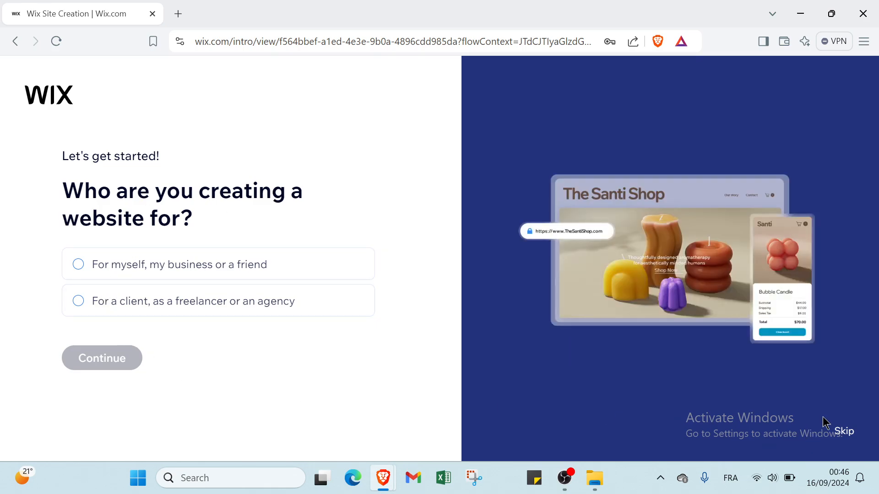
mouse_move(837, 434)
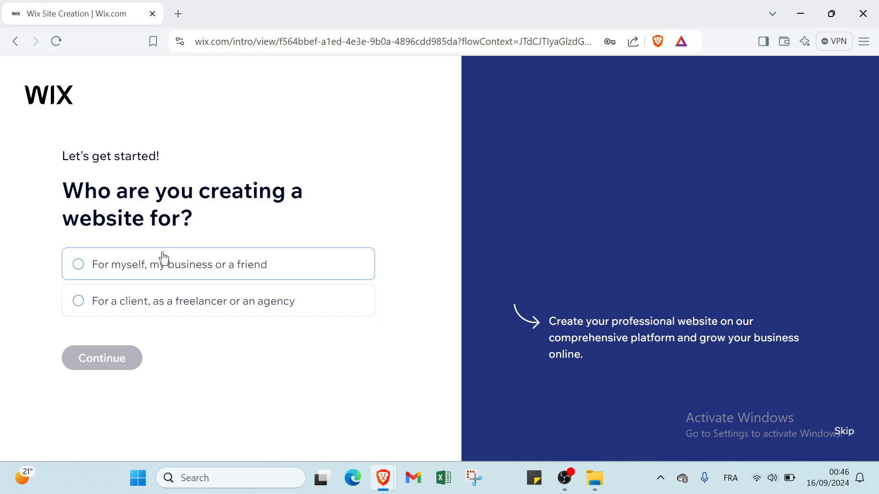
left_click(79, 264)
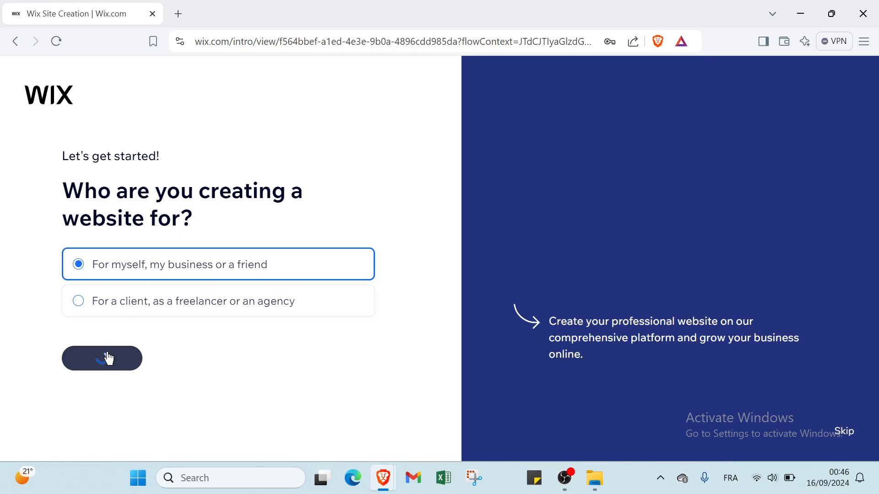
left_click(102, 358)
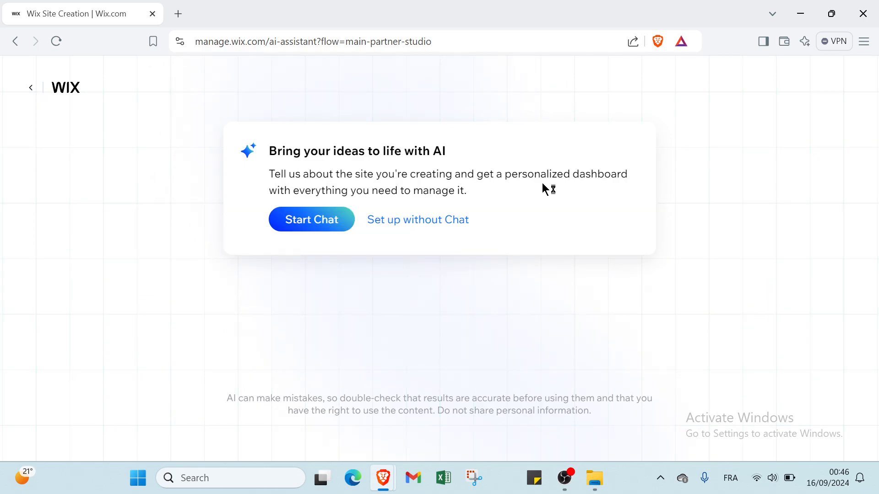
mouse_move(417, 190)
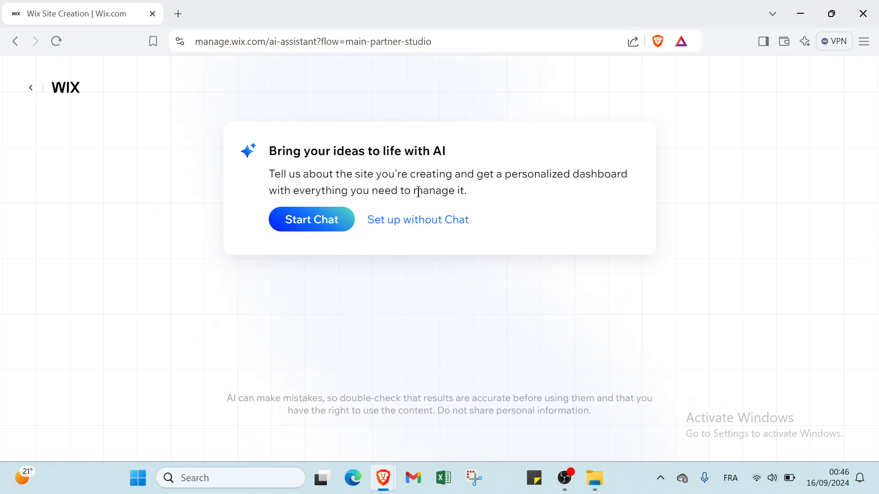
mouse_move(318, 221)
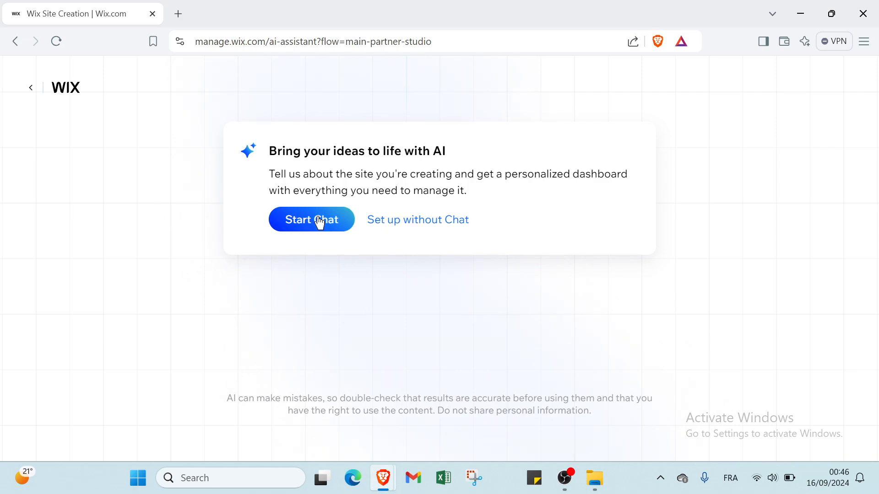
left_click(312, 220)
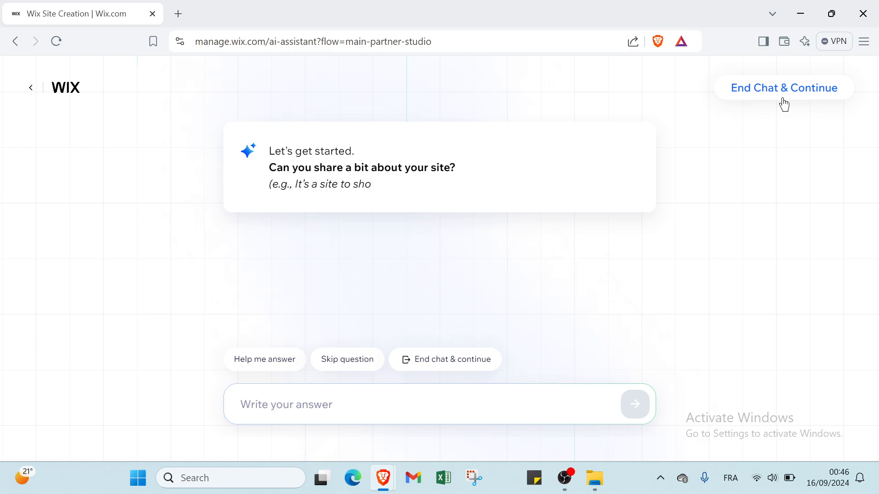
left_click(784, 87)
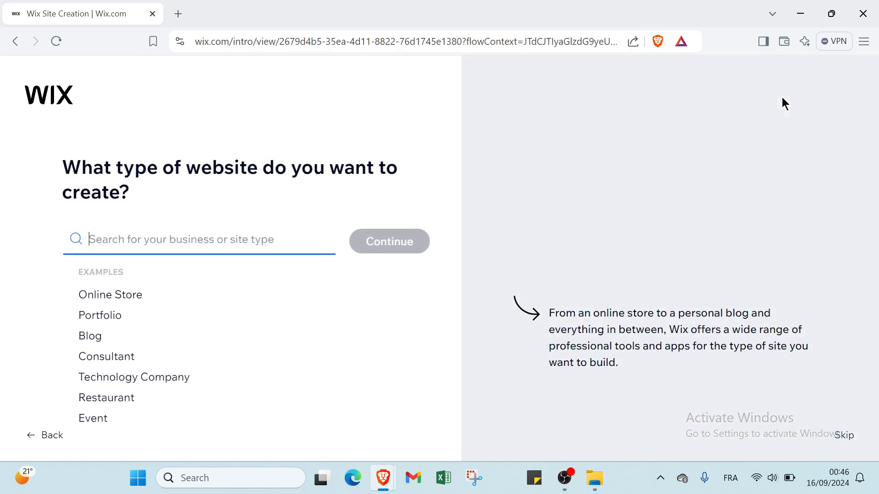
mouse_move(276, 170)
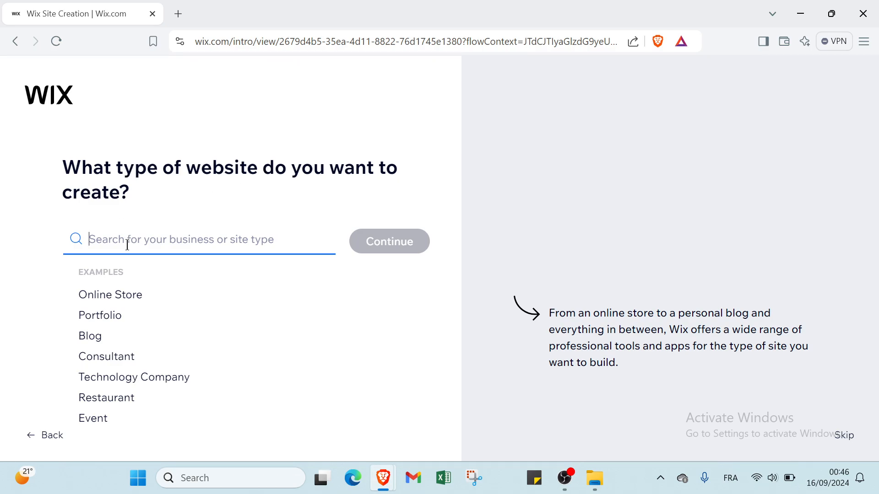
mouse_move(259, 244)
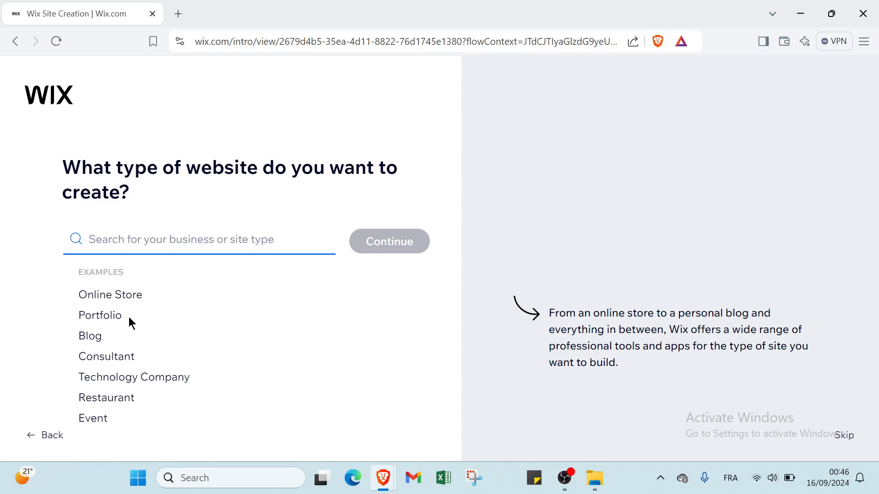
mouse_move(108, 364)
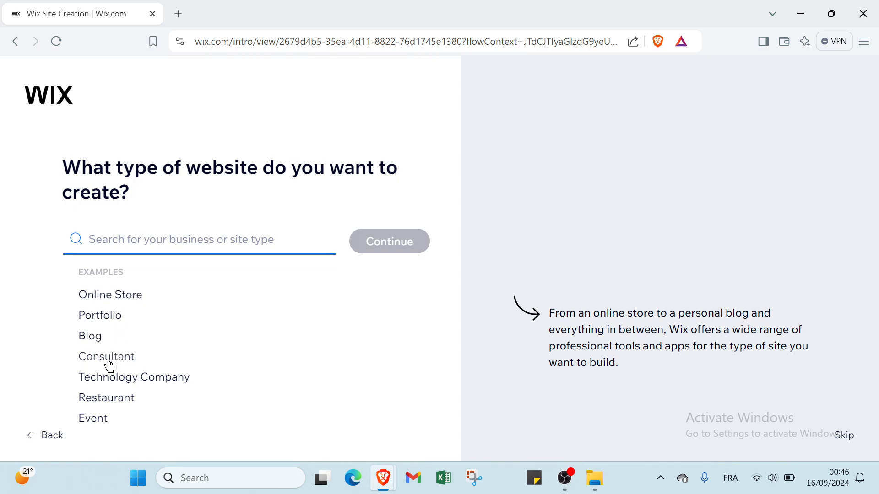
Step: Choose Online Store, narrow it to Online Clothes Store, and continue to the next step
left_click(109, 294)
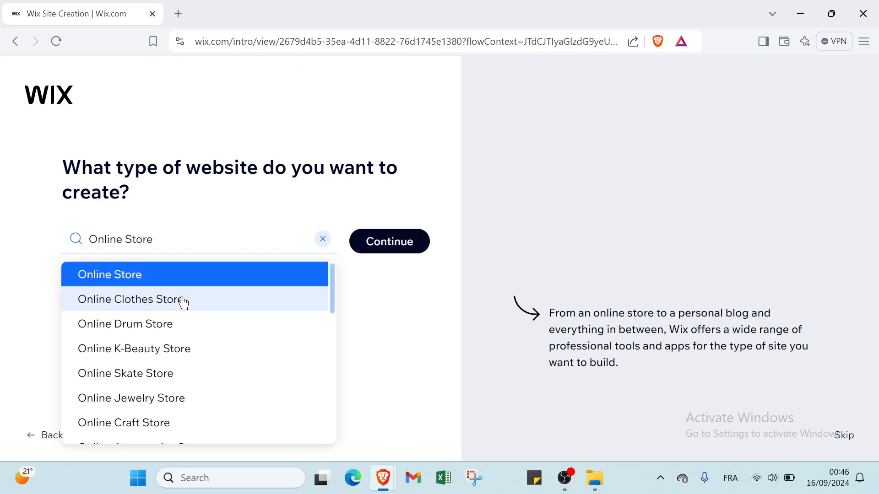
left_click(131, 300)
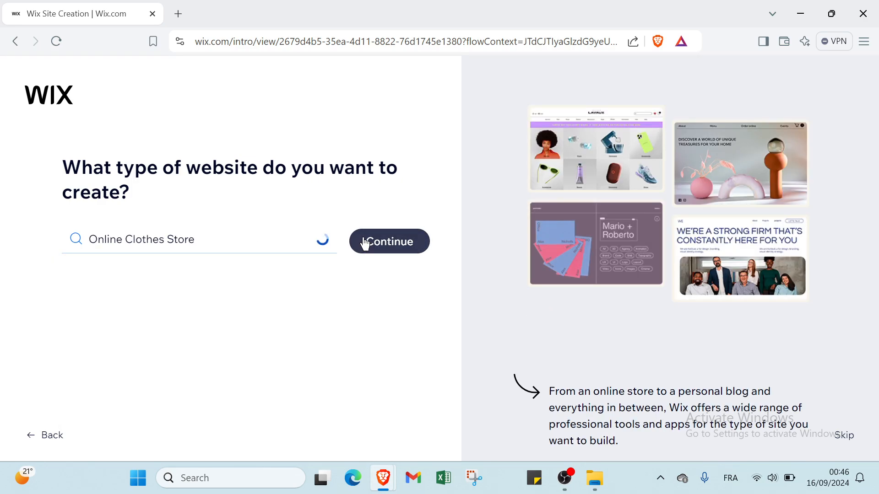
left_click(389, 241)
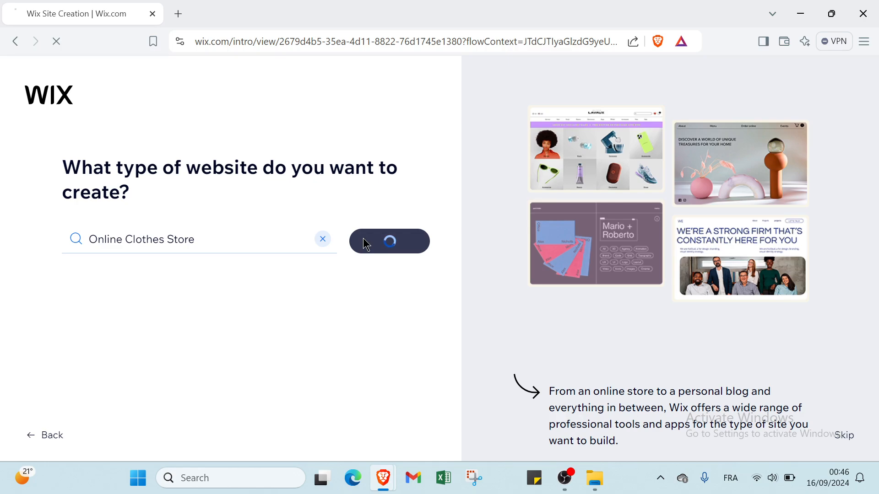
left_click(390, 241)
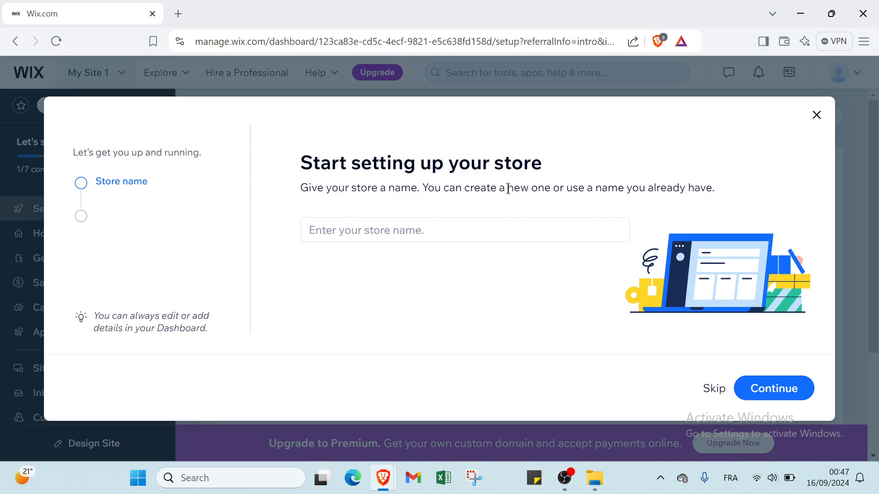
mouse_move(581, 192)
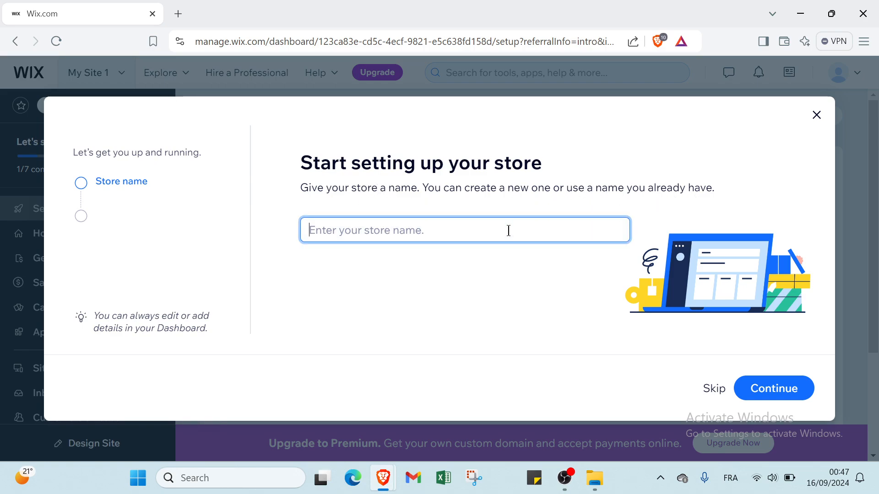
Step: Name the store zizashop and answer that it is just starting out
type("y")
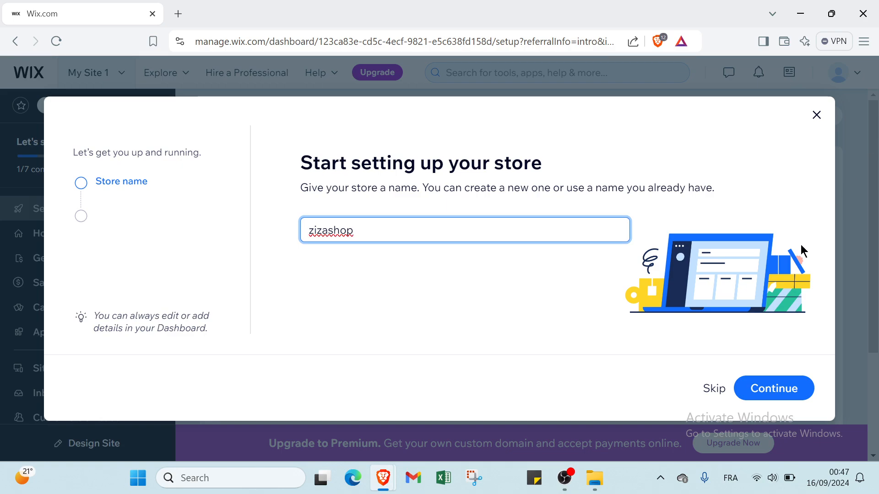
left_click(773, 388)
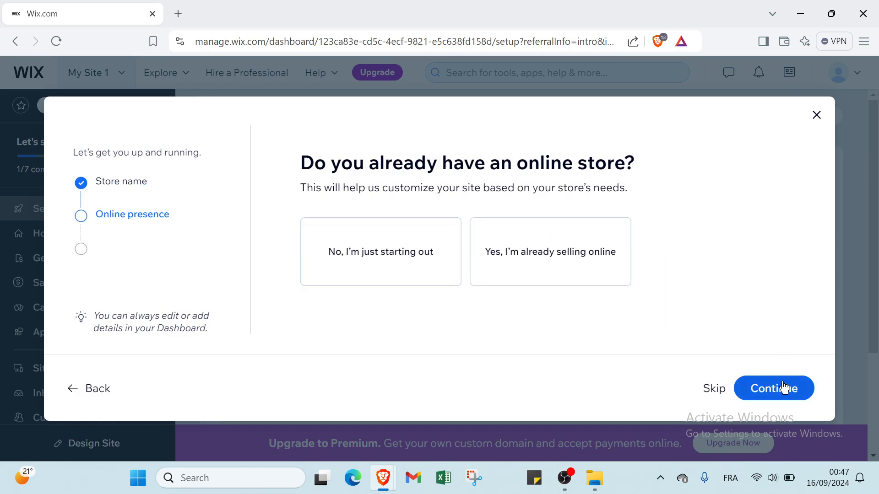
mouse_move(727, 374)
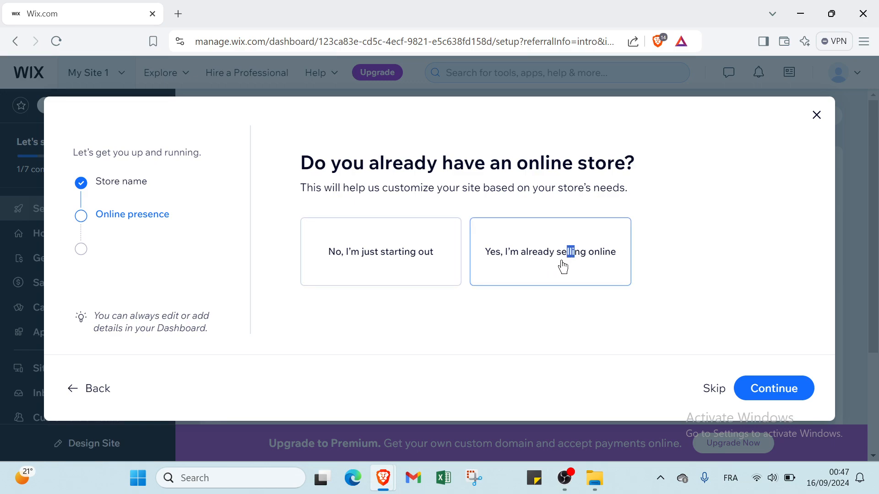
left_click(381, 252)
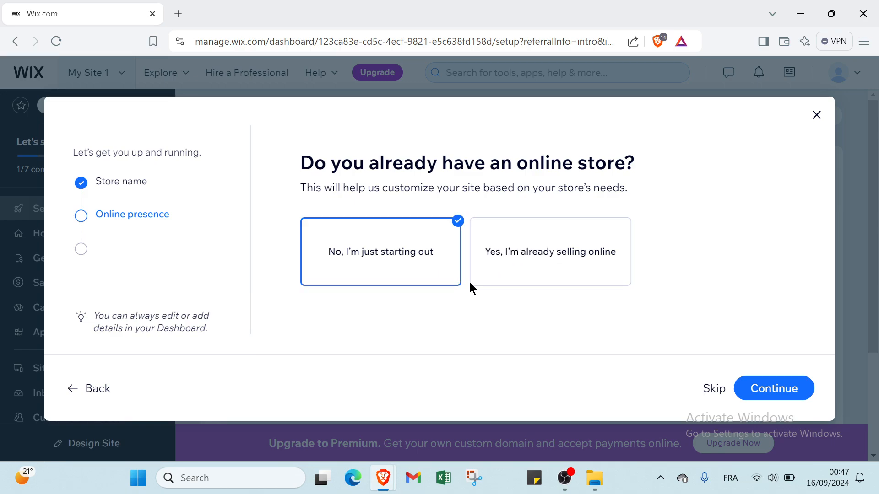
left_click(773, 388)
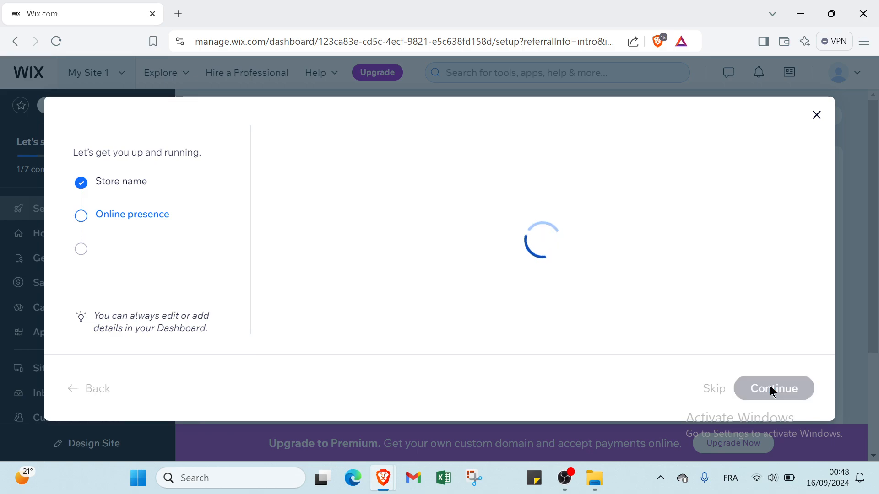
left_click(774, 388)
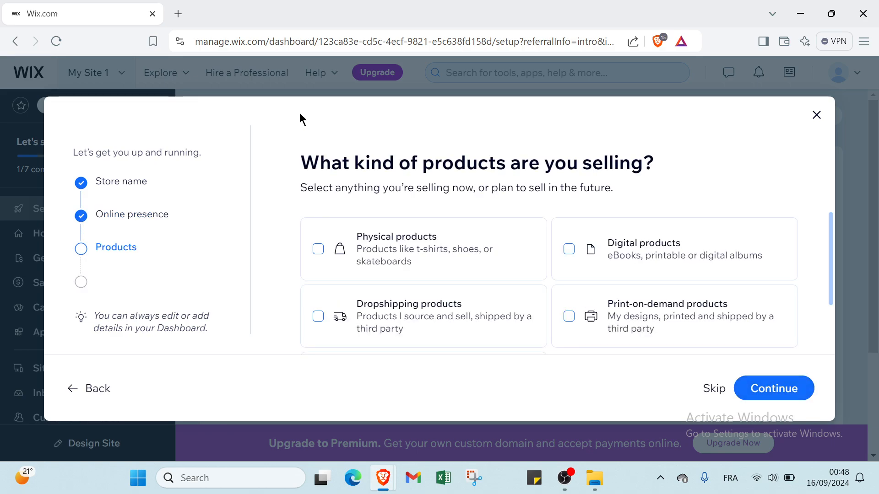
mouse_move(308, 161)
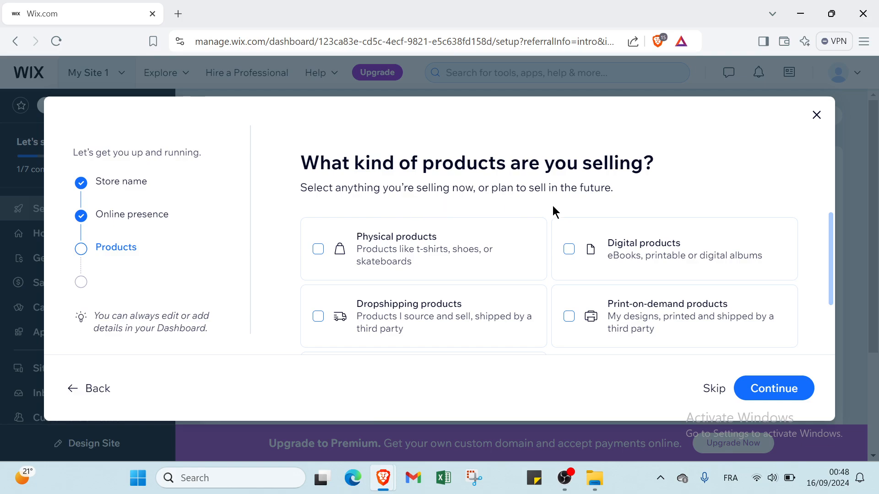
mouse_move(396, 250)
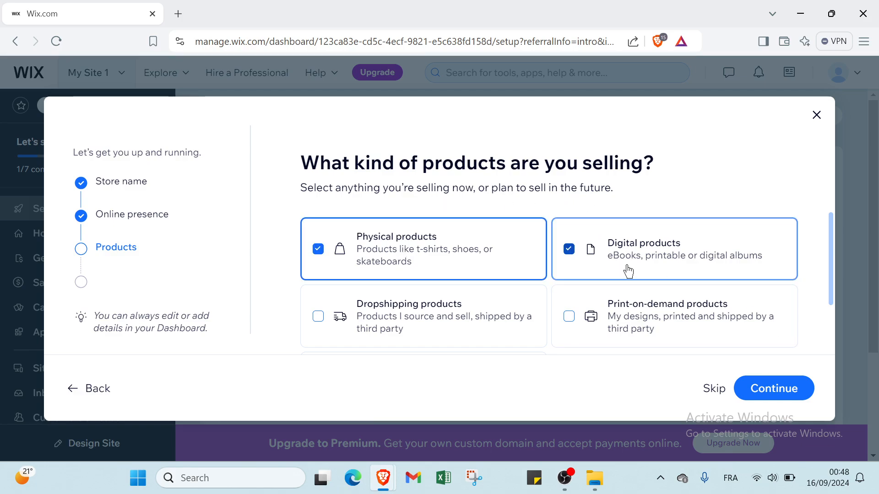
Step: Set the store to sell physical and digital products online and go to the dashboard
left_click(774, 388)
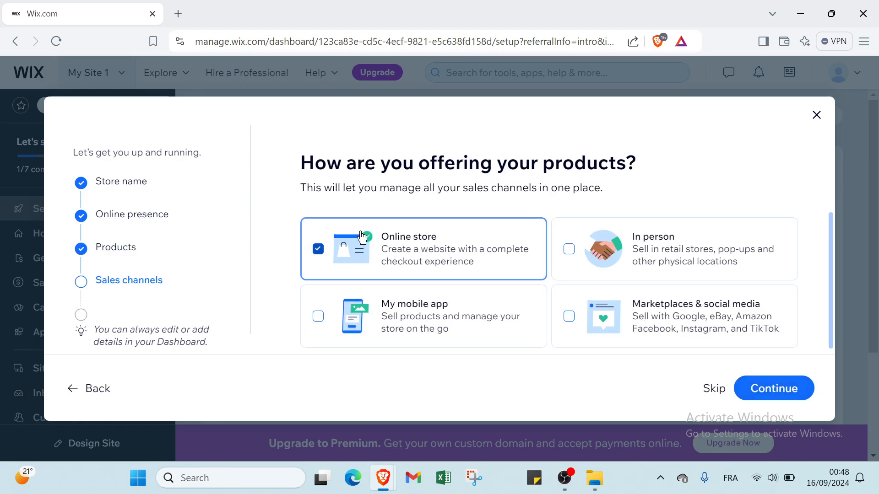
mouse_move(374, 208)
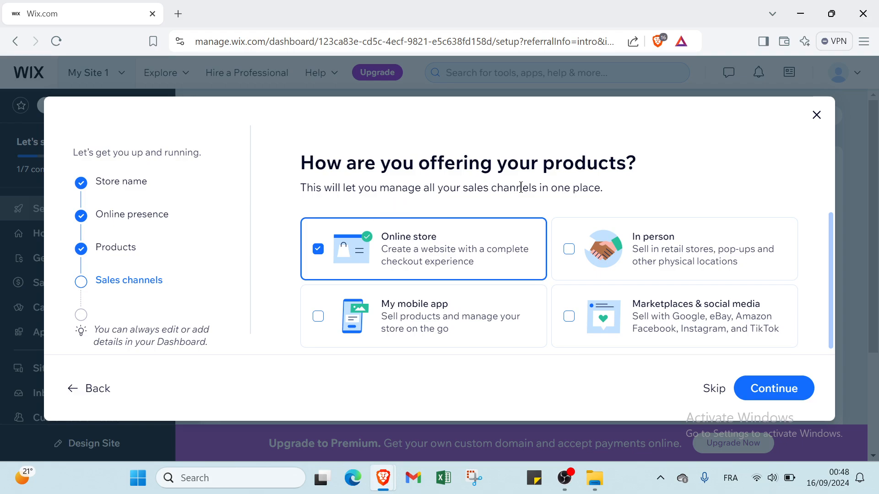
mouse_move(426, 267)
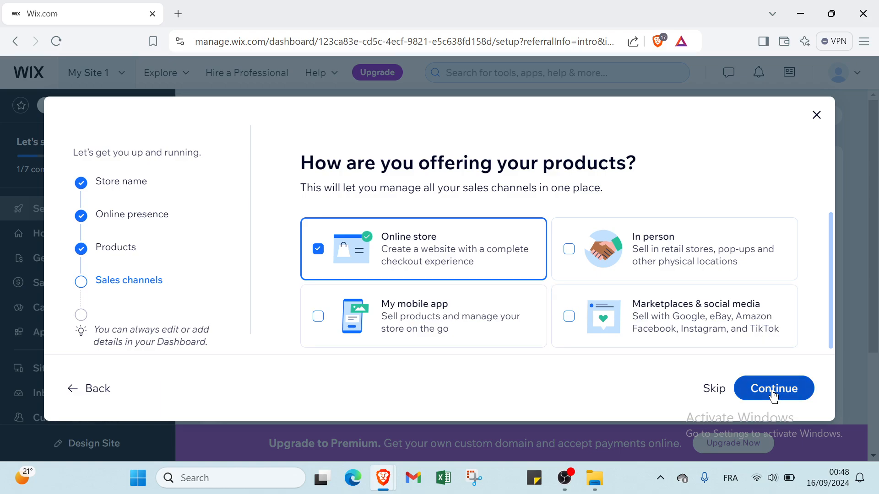
left_click(773, 388)
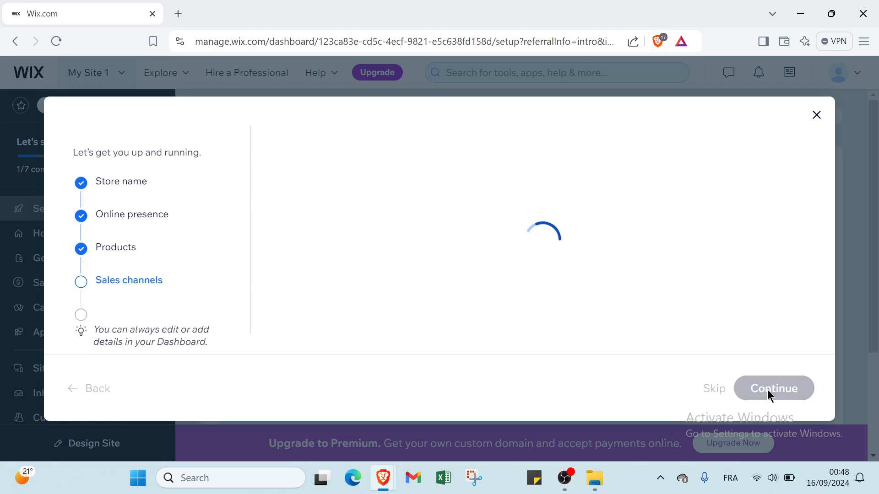
left_click(773, 388)
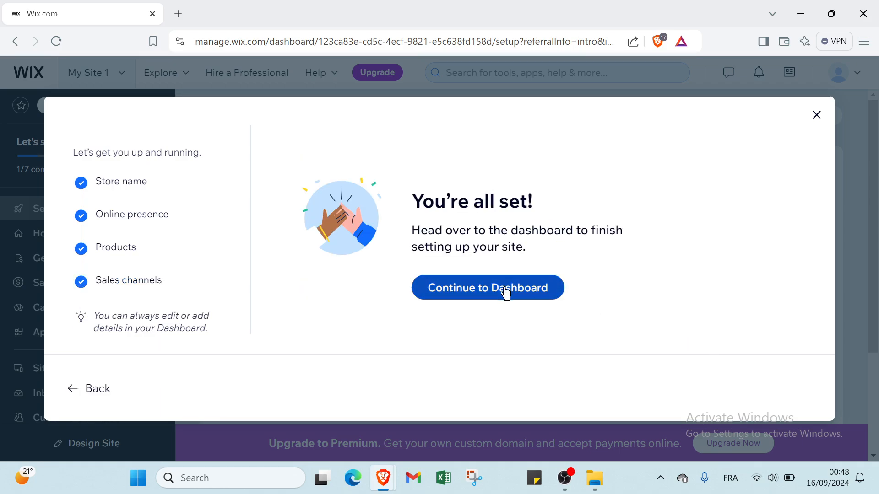
left_click(488, 288)
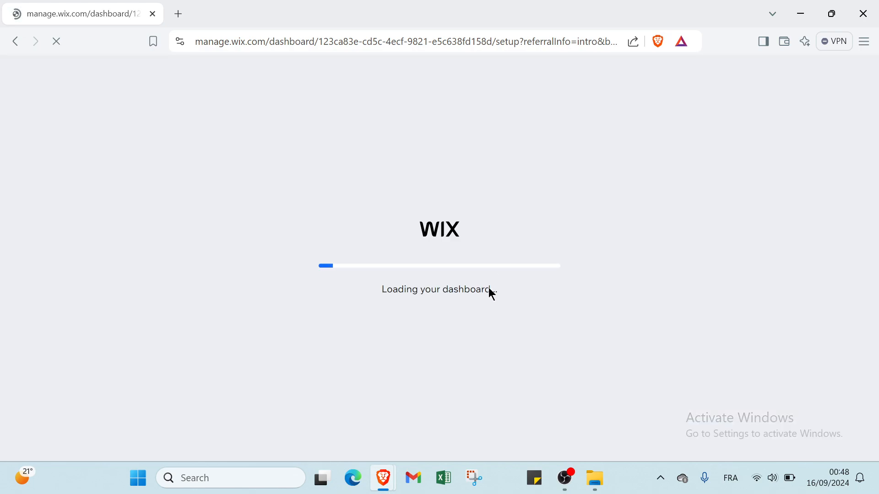
mouse_move(478, 333)
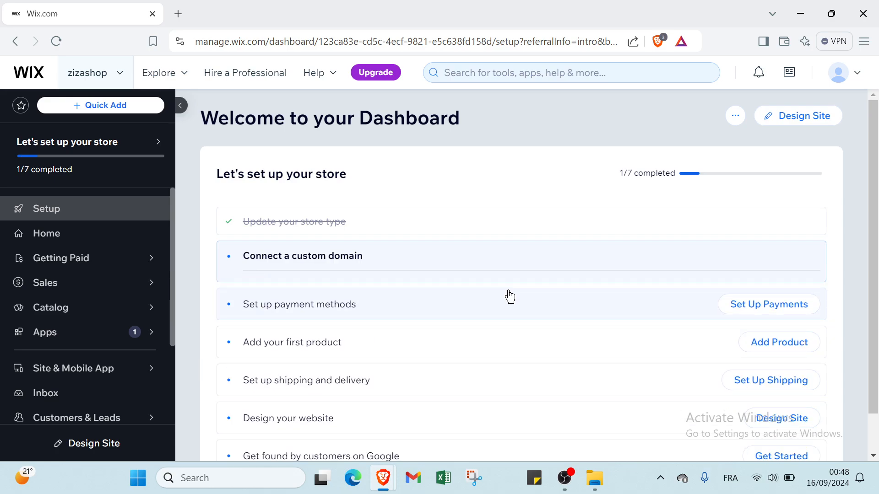
Step: Review the dashboard's custom domain step and start designing the site with Design Site
left_click(302, 256)
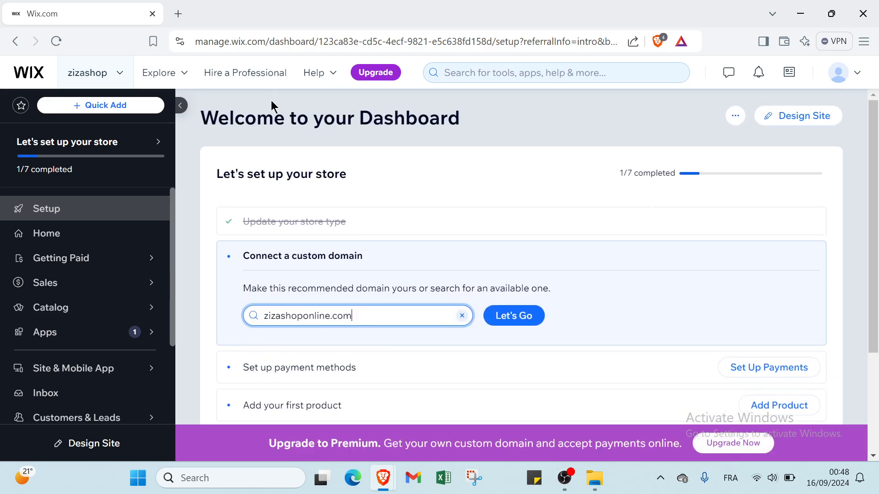
scroll("down", 3)
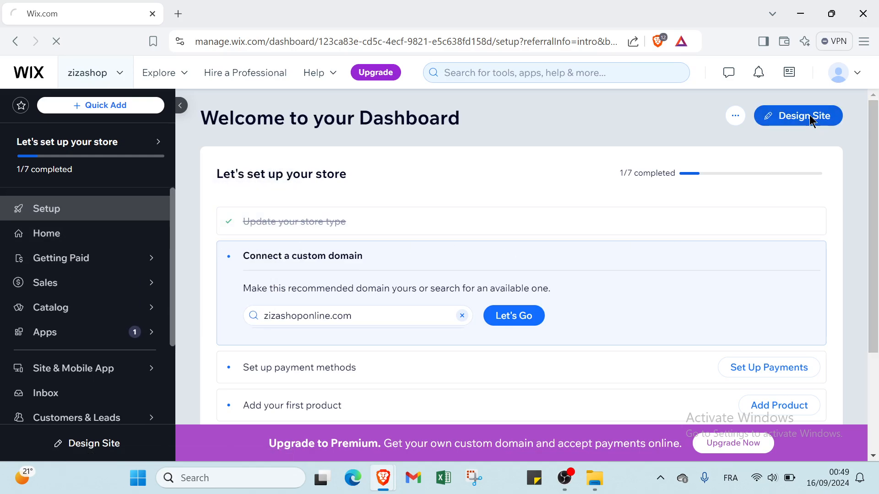
left_click(803, 115)
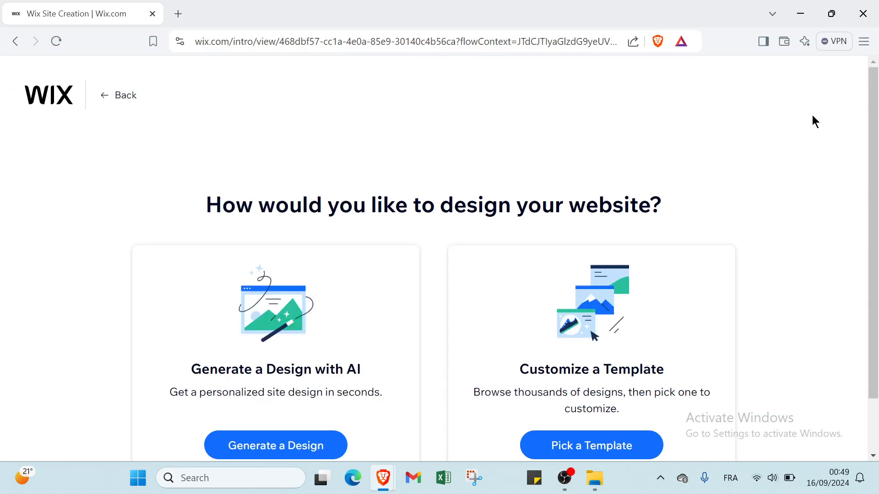
mouse_move(345, 211)
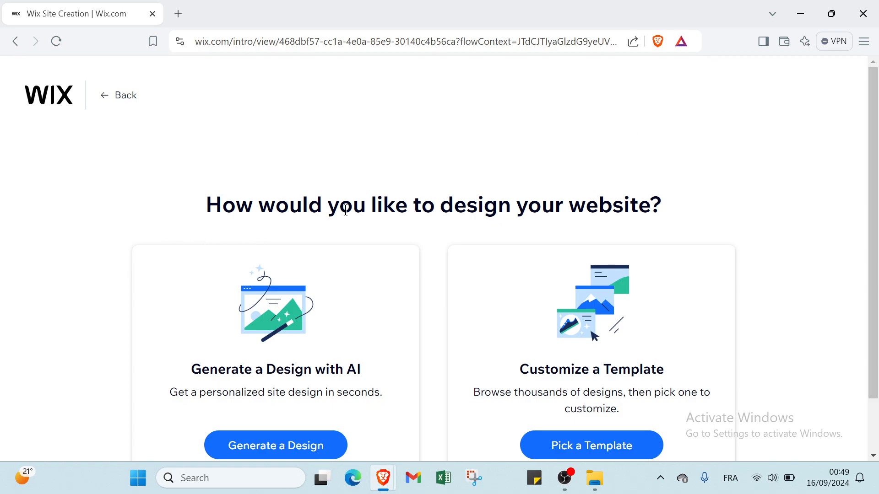
mouse_move(383, 223)
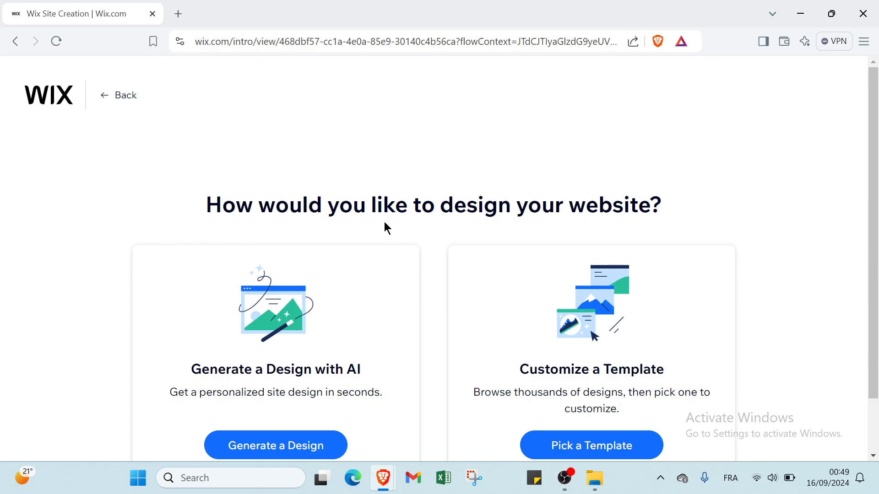
mouse_move(460, 272)
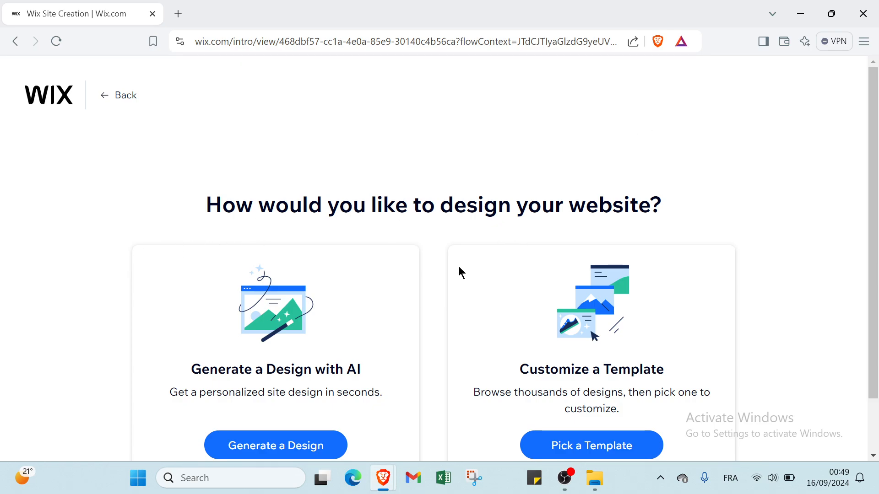
Step: Choose Generate a Design to have AI build the zizashop site
scroll("down", 3)
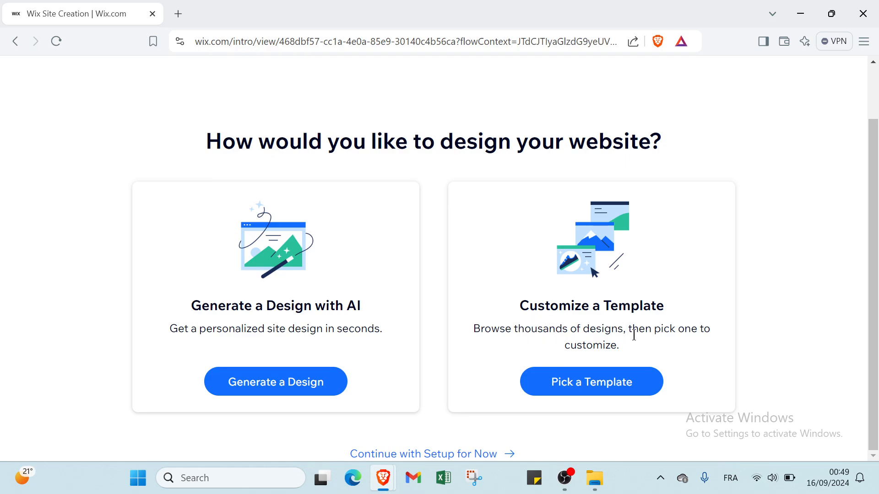
mouse_move(584, 367)
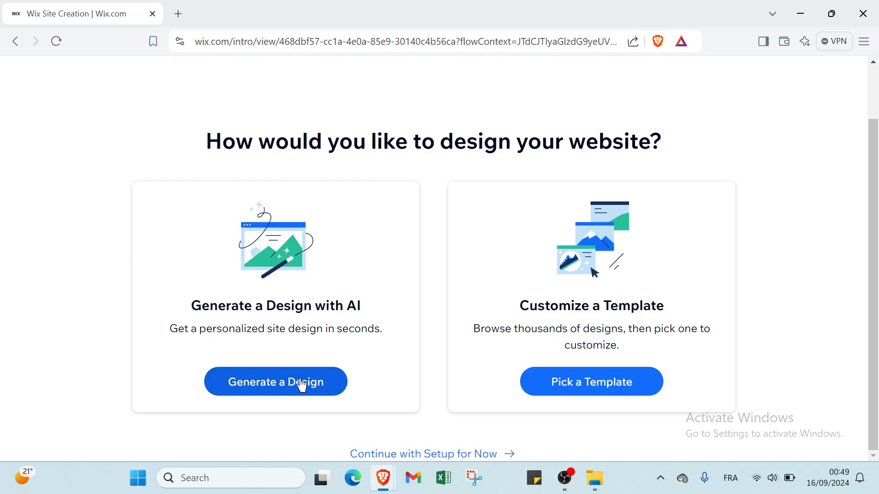
left_click(302, 384)
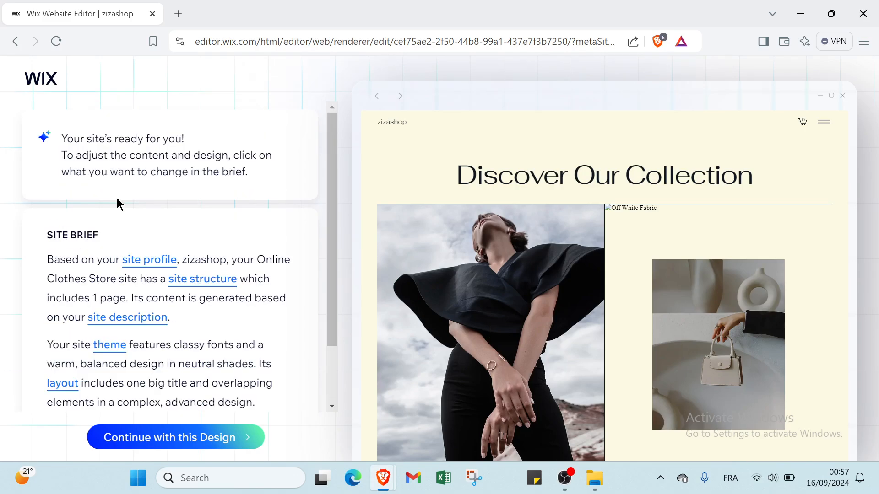
Step: Review the Site Brief and accept it with Continue with this Design
scroll("down", 3)
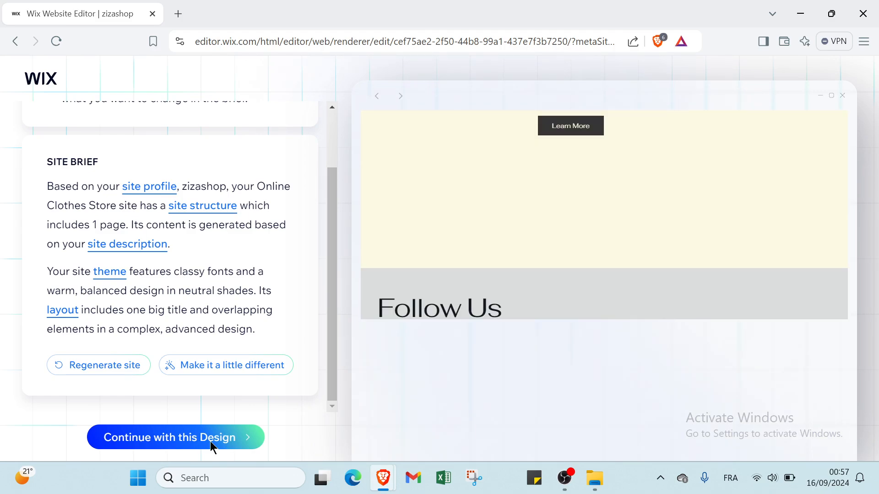
mouse_move(302, 340)
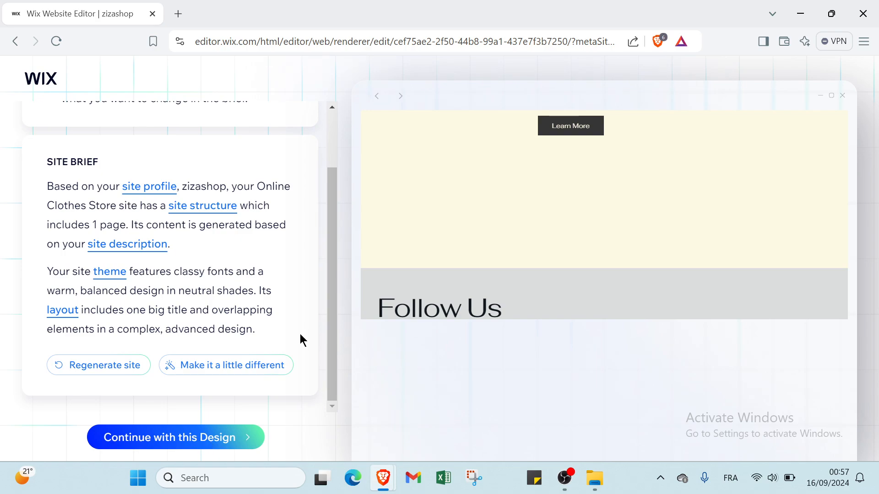
mouse_move(239, 443)
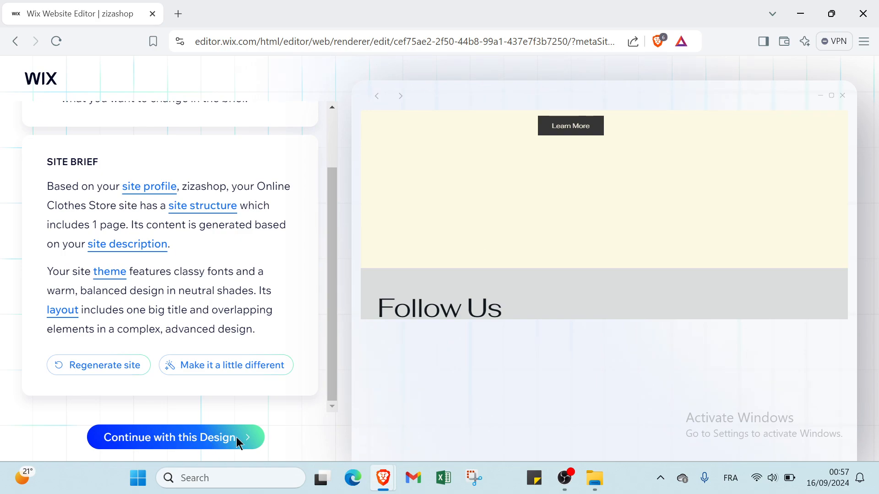
left_click(172, 437)
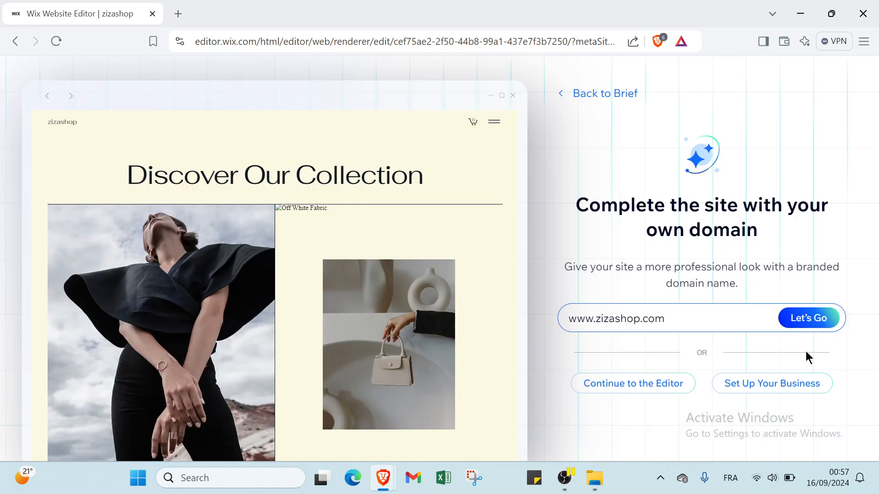
mouse_move(762, 224)
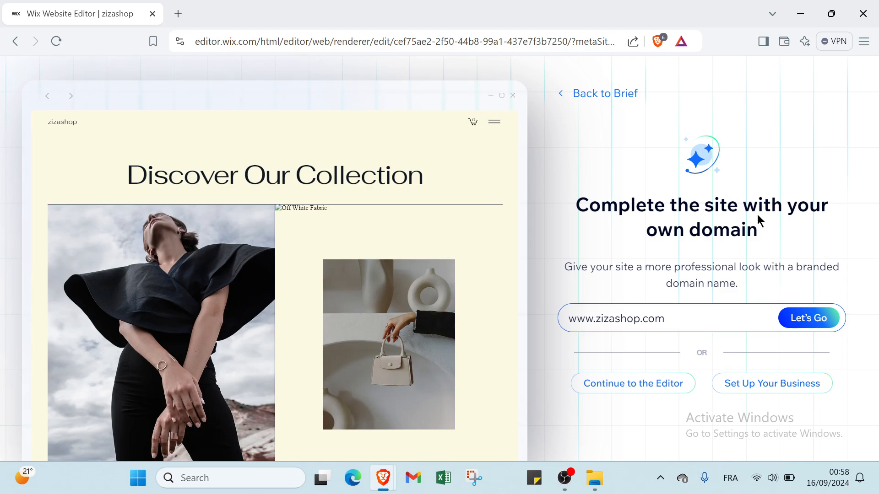
mouse_move(818, 277)
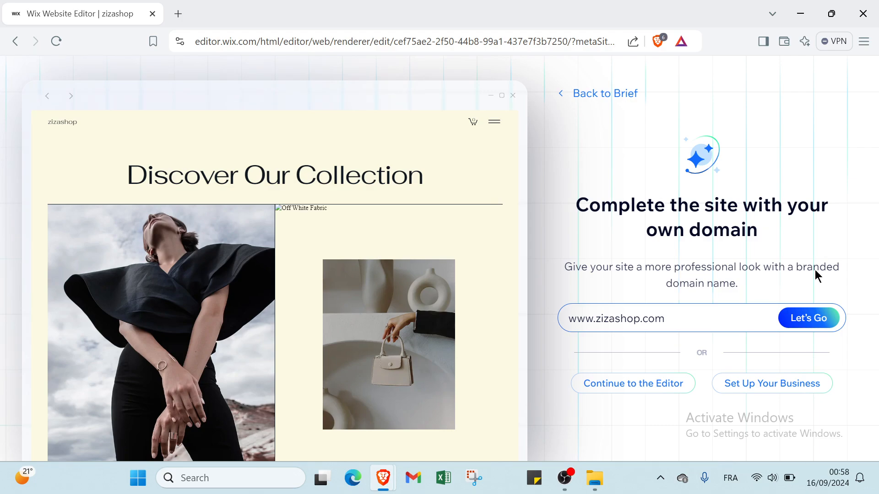
mouse_move(787, 302)
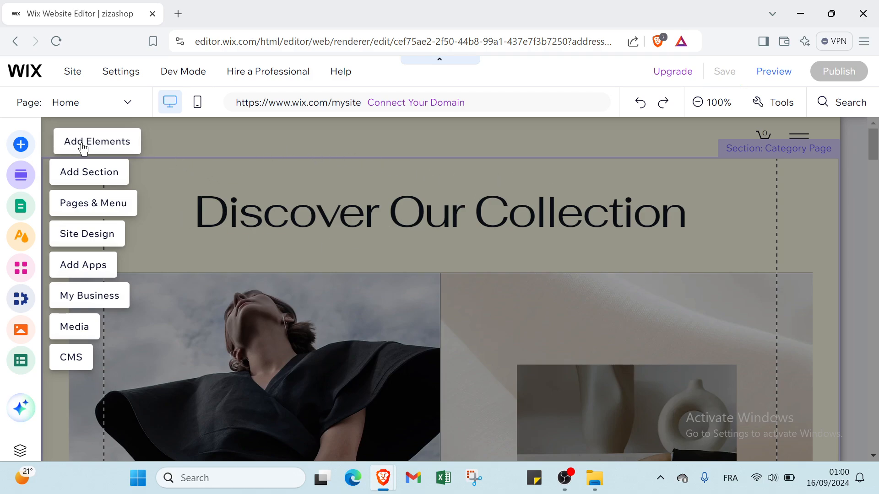
left_click(20, 144)
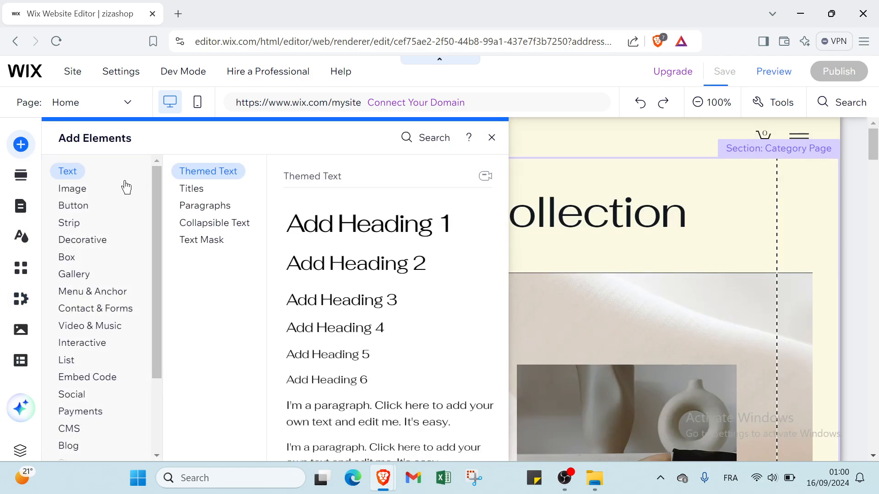
left_click(72, 188)
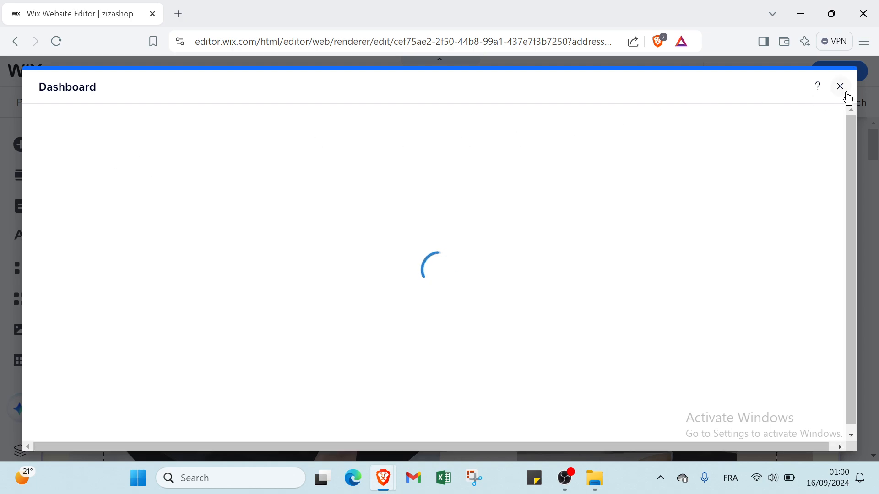
left_click(840, 86)
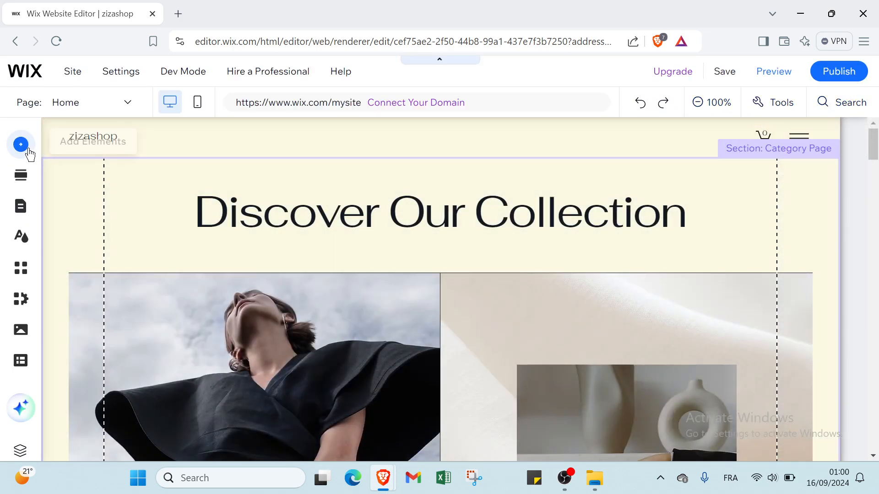
left_click(21, 144)
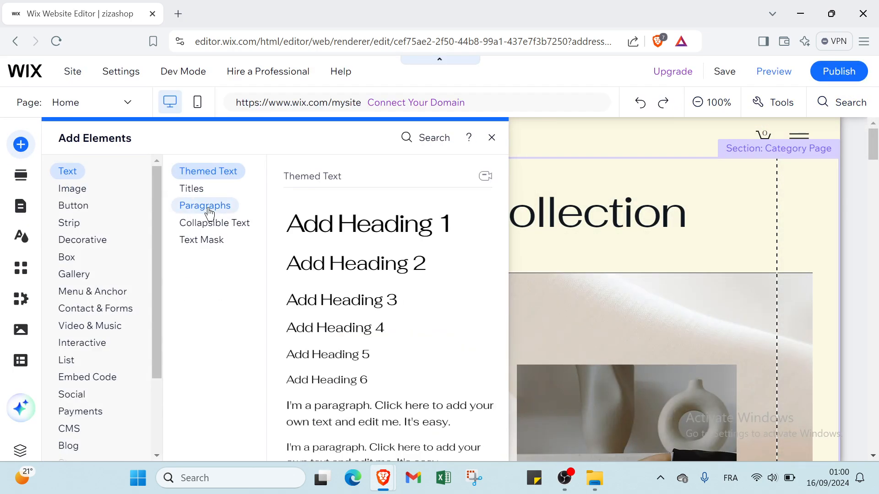
mouse_move(216, 191)
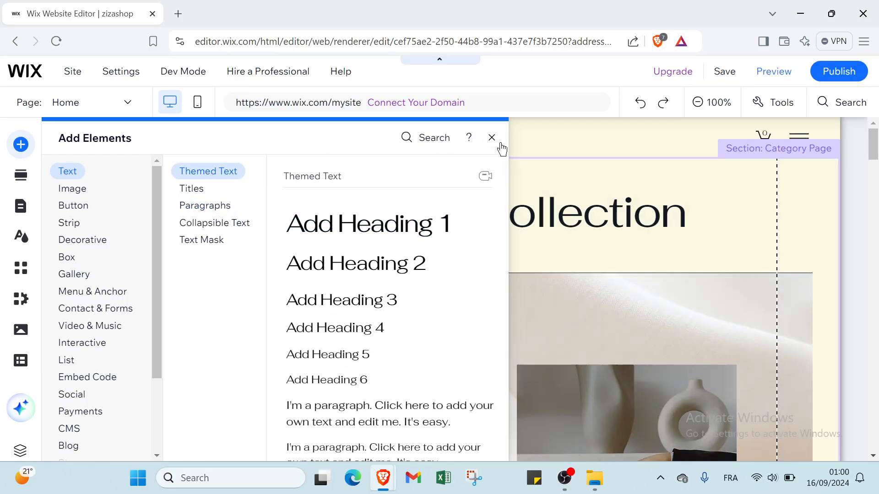
left_click(492, 137)
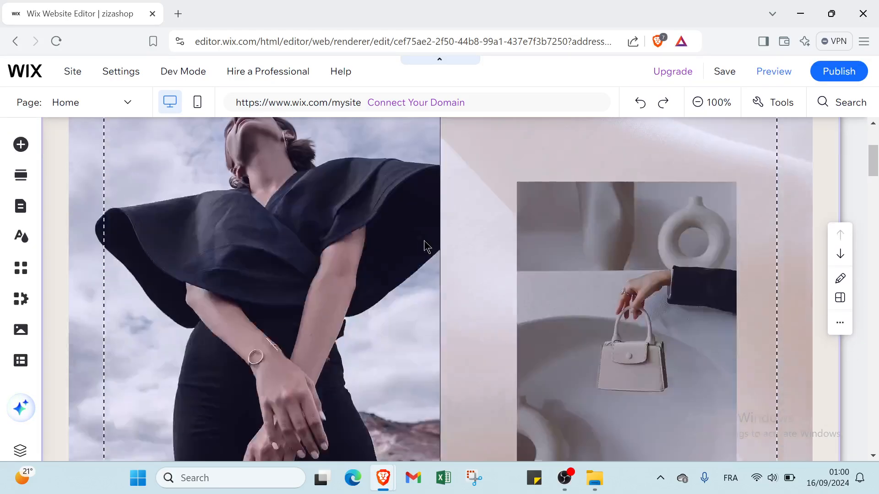
scroll("down", 3)
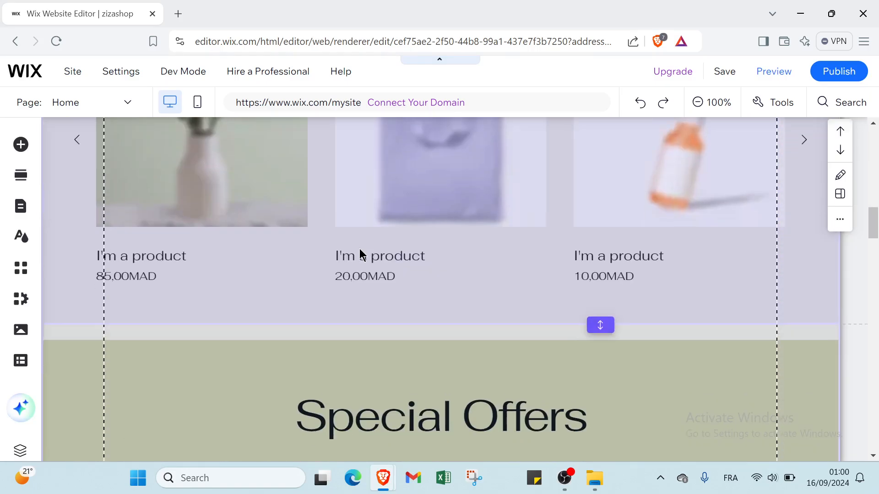
scroll("down", 3)
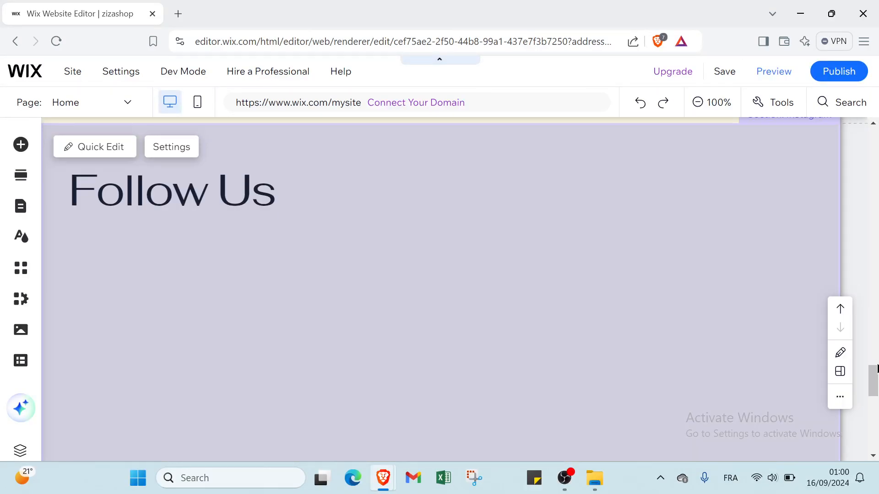
scroll("down", 3)
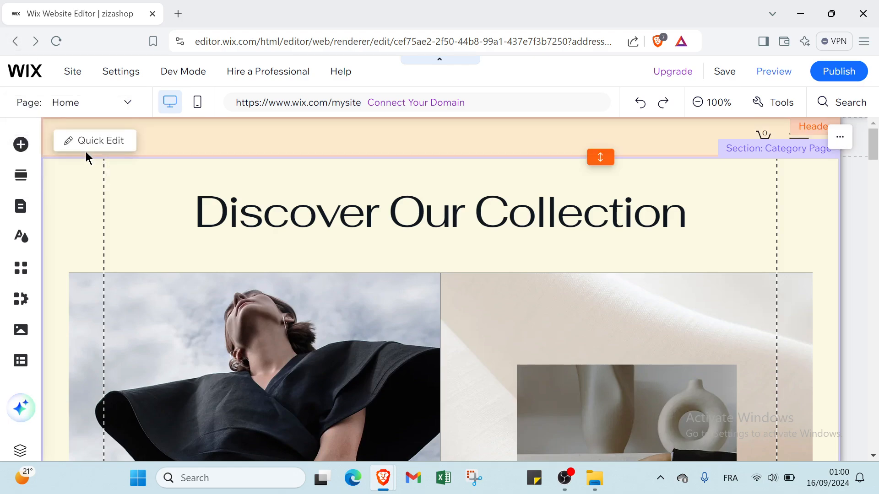
mouse_move(84, 161)
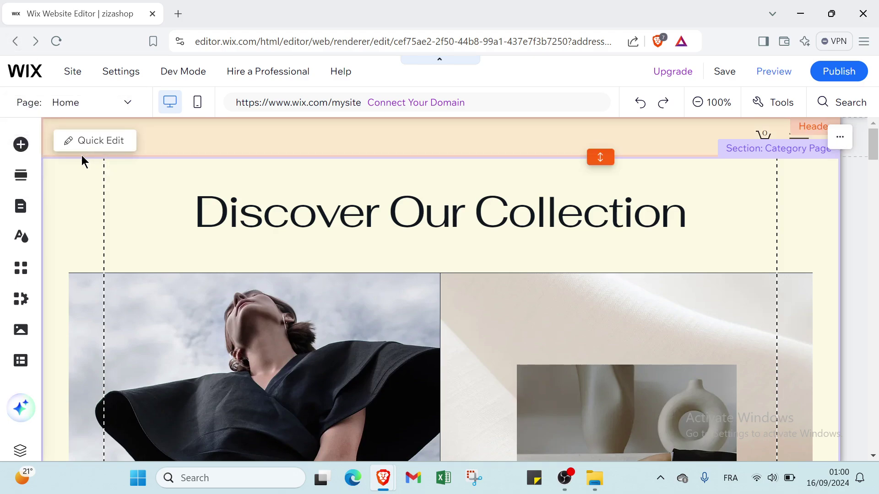
scroll("down", 3)
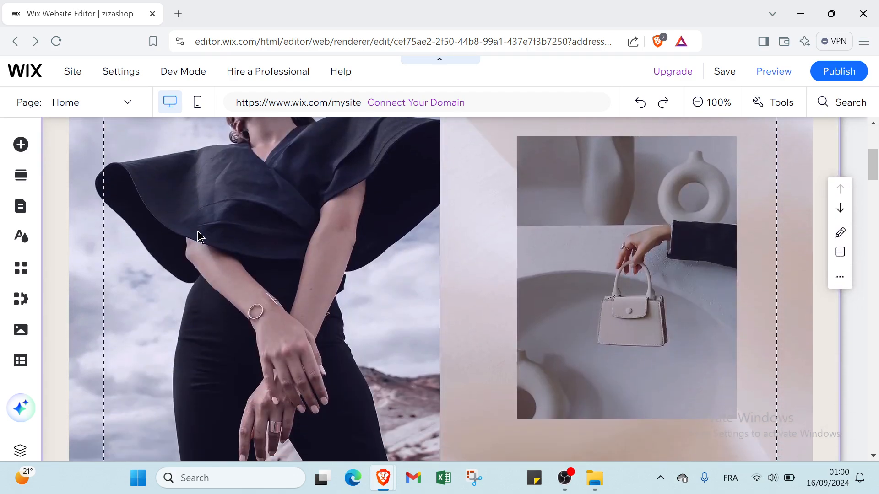
scroll("down", 3)
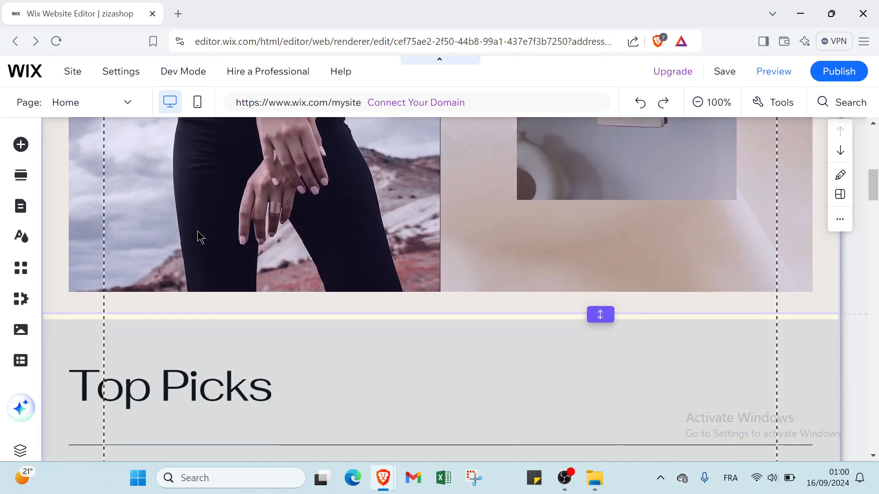
scroll("down", 3)
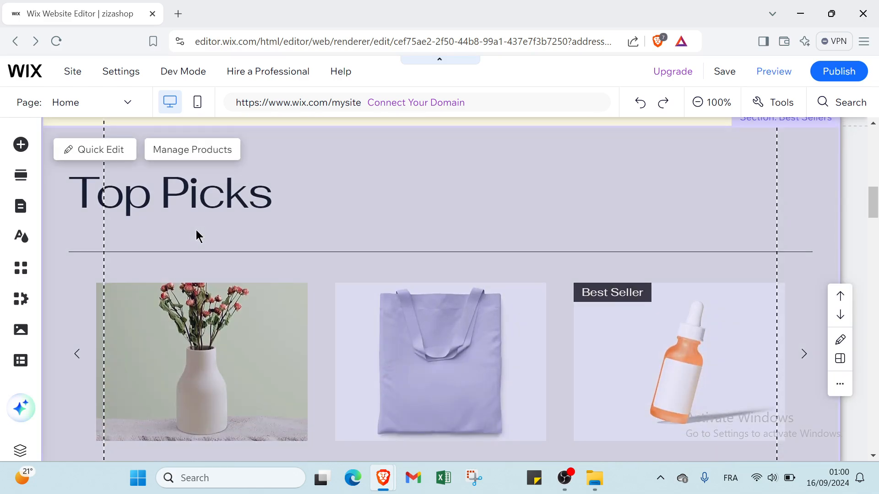
scroll("down", 3)
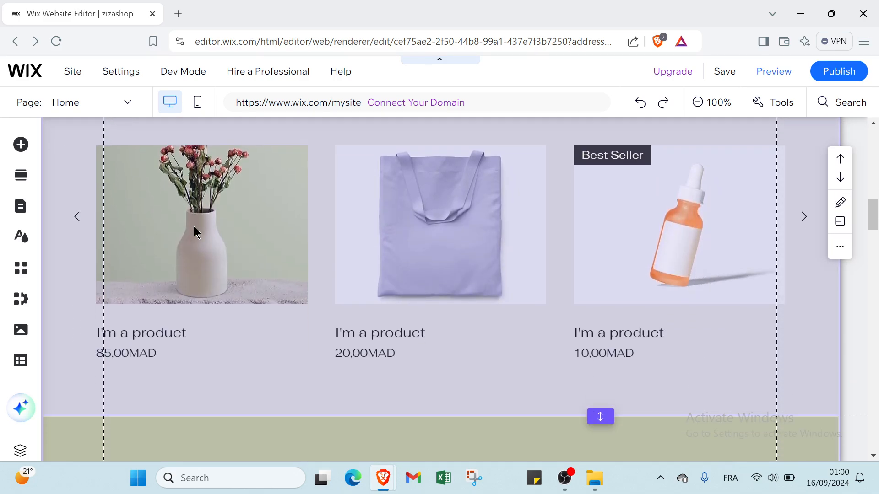
scroll("down", 3)
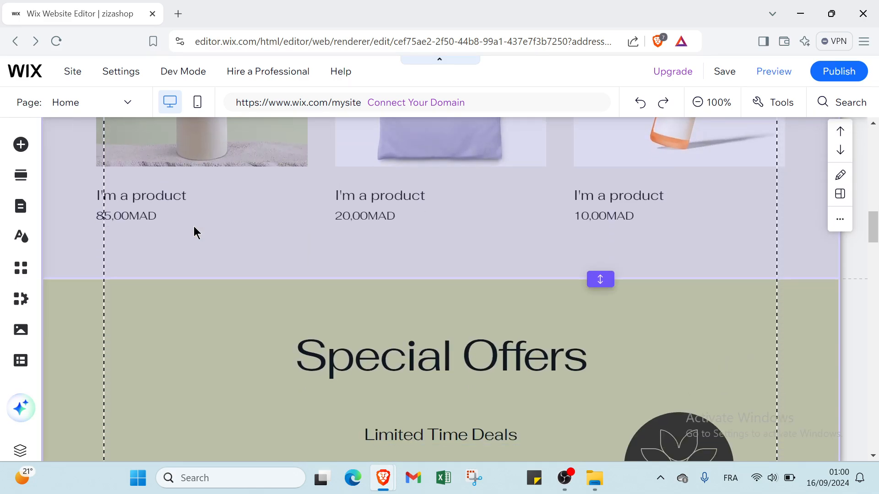
scroll("down", 3)
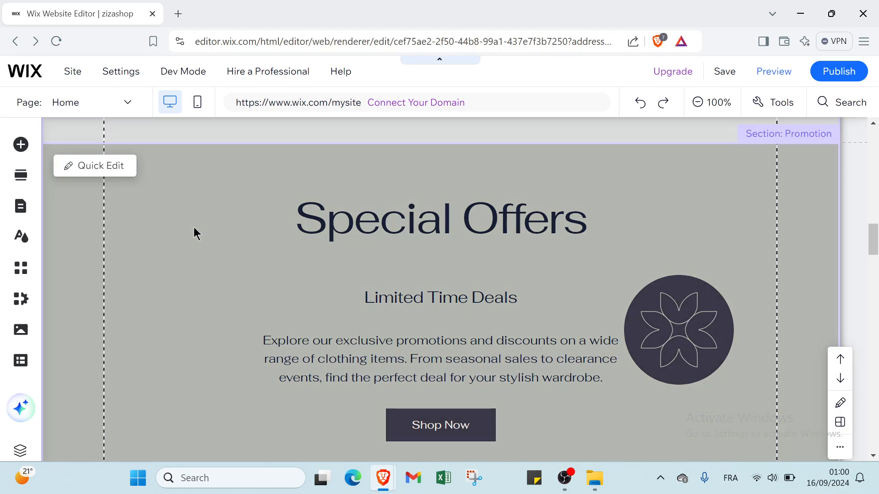
scroll("down", 3)
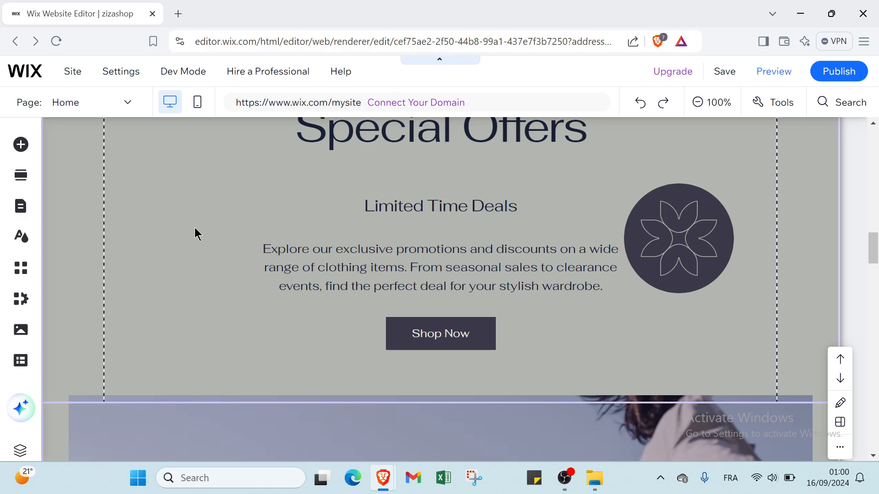
Step: Scroll to the home page's photo section, then open a new blank browser tab
scroll("down", 3)
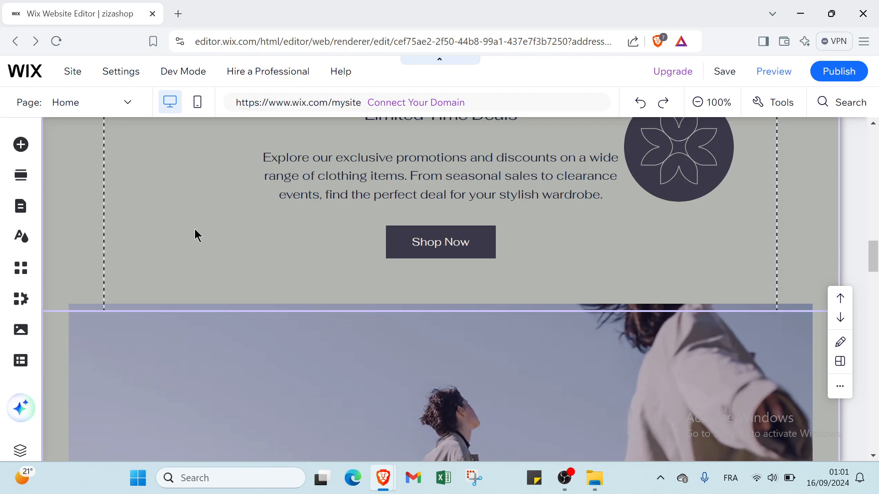
scroll("down", 3)
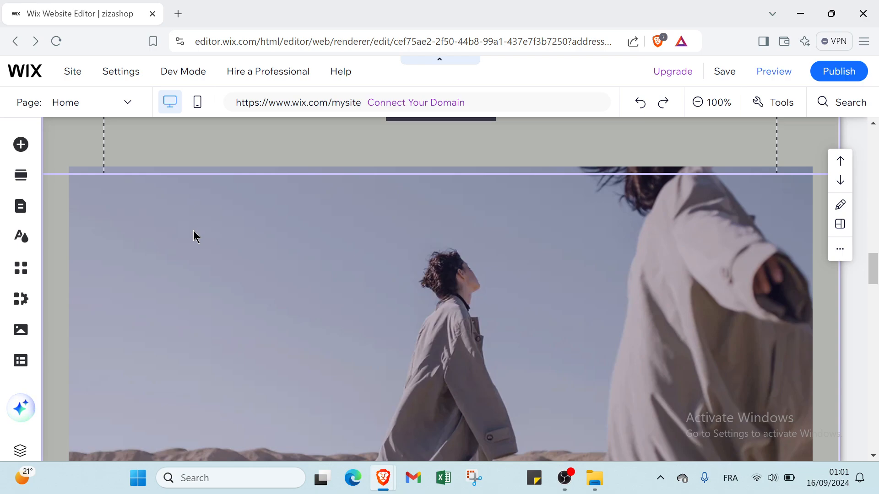
mouse_move(184, 229)
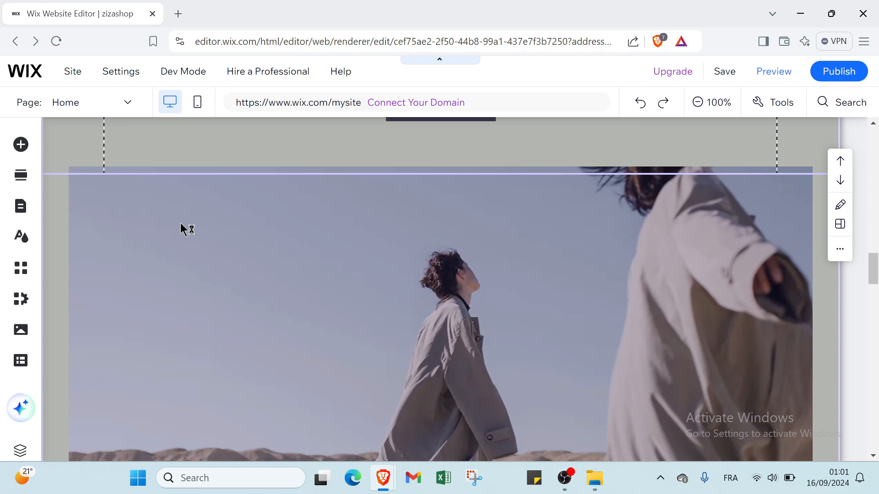
mouse_move(182, 228)
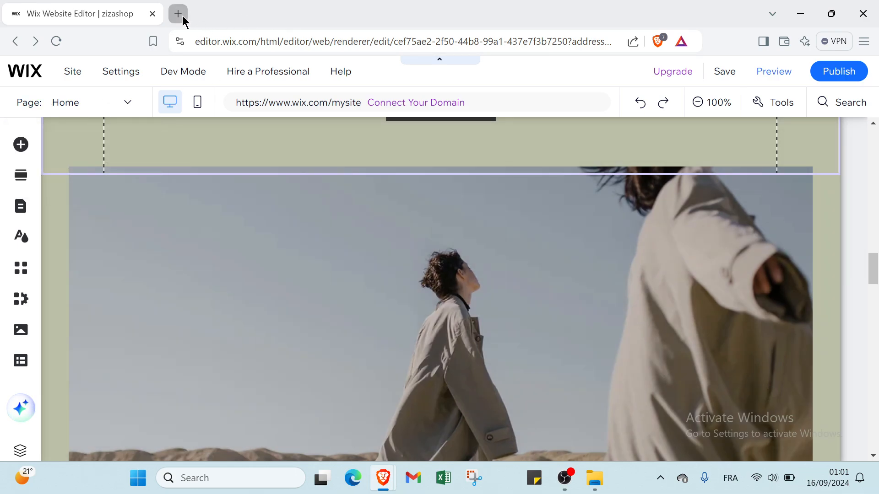
left_click(178, 13)
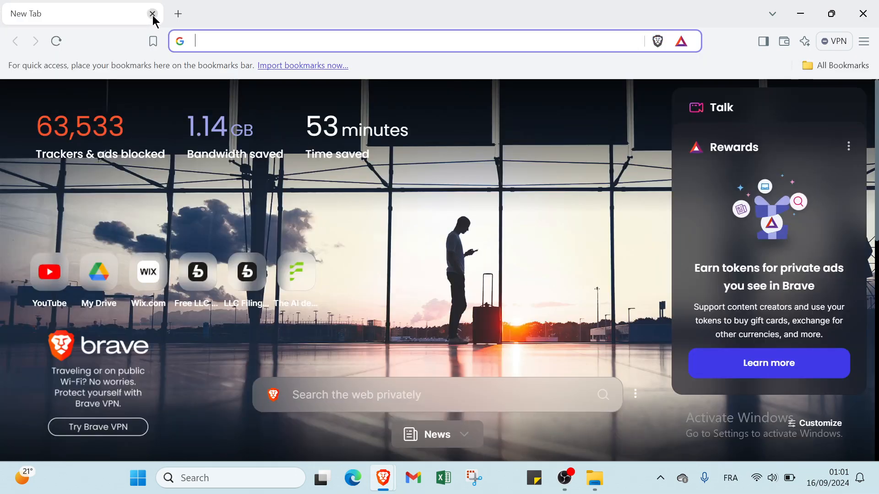